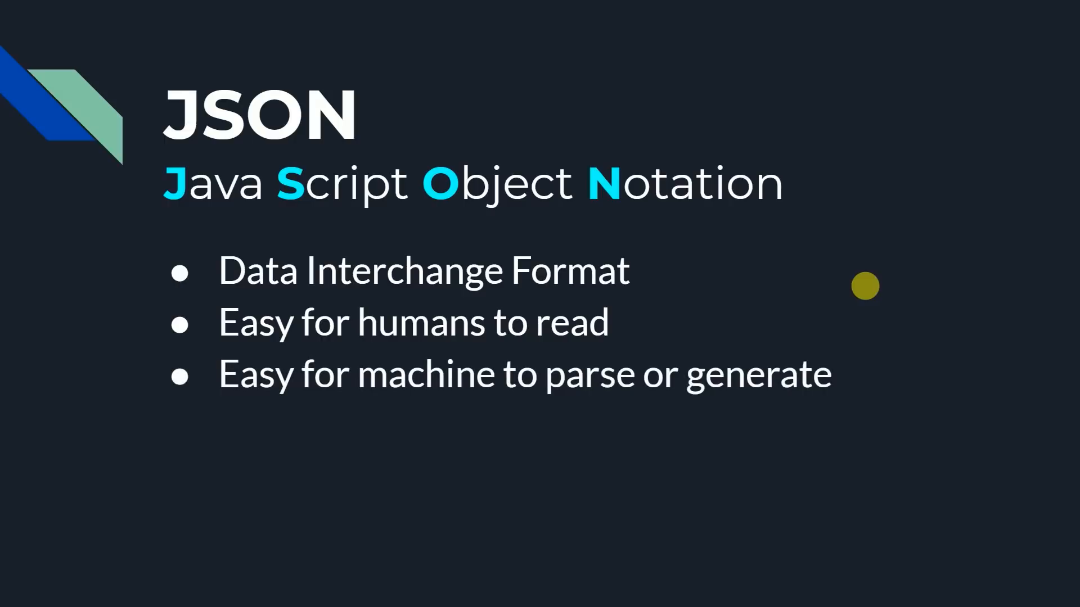
mouse_move(861, 268)
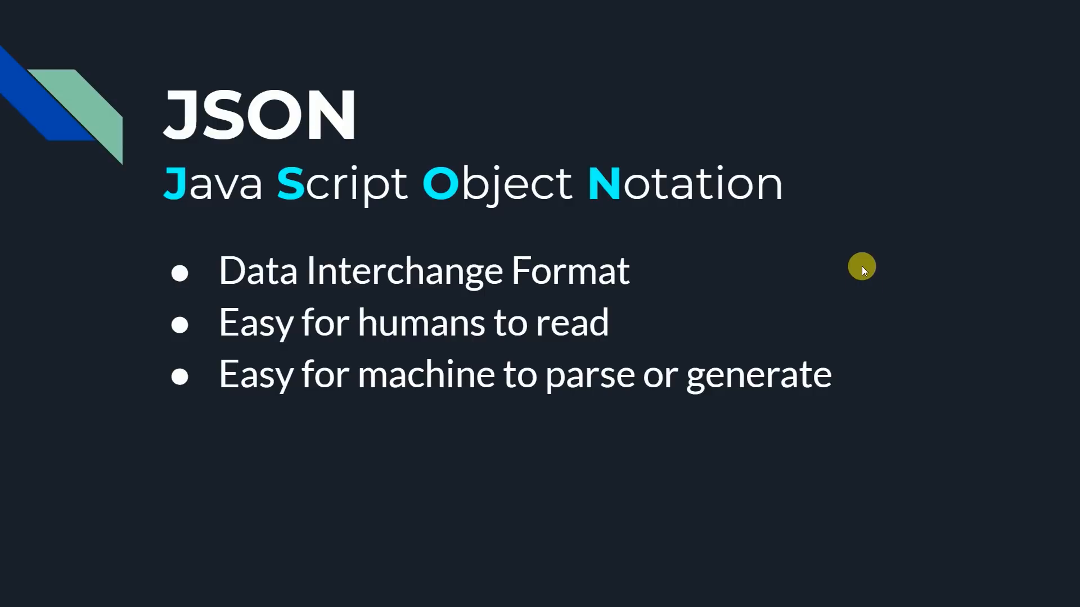
mouse_move(861, 267)
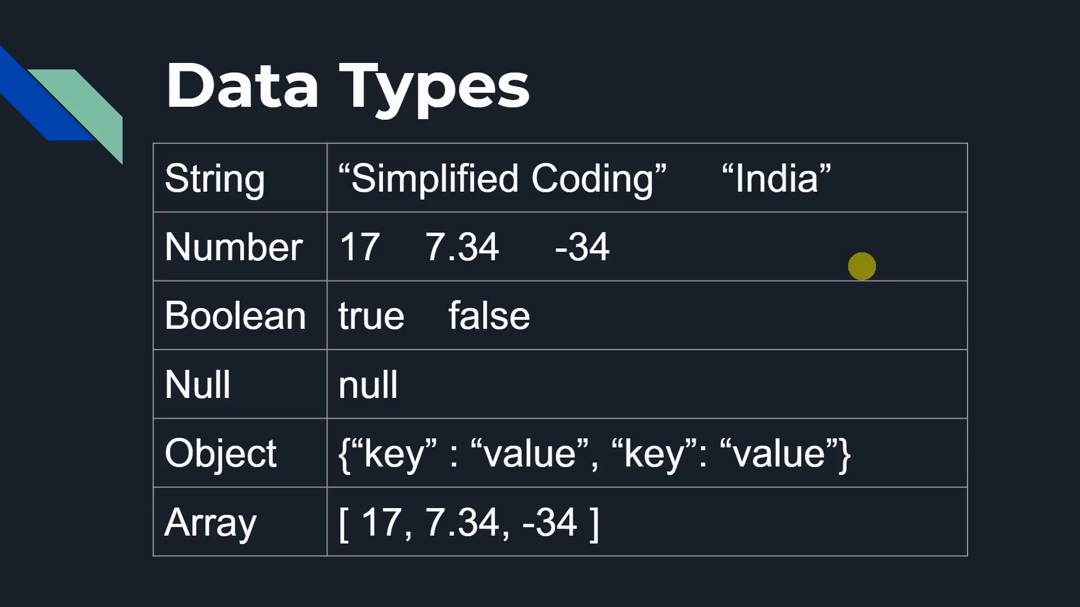
mouse_move(269, 174)
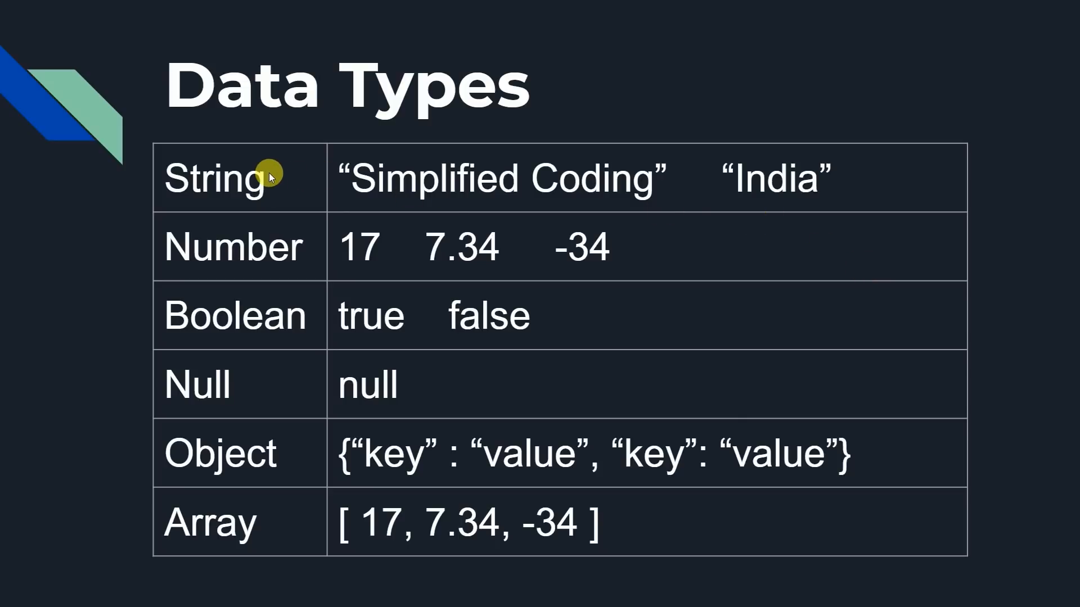
mouse_move(327, 174)
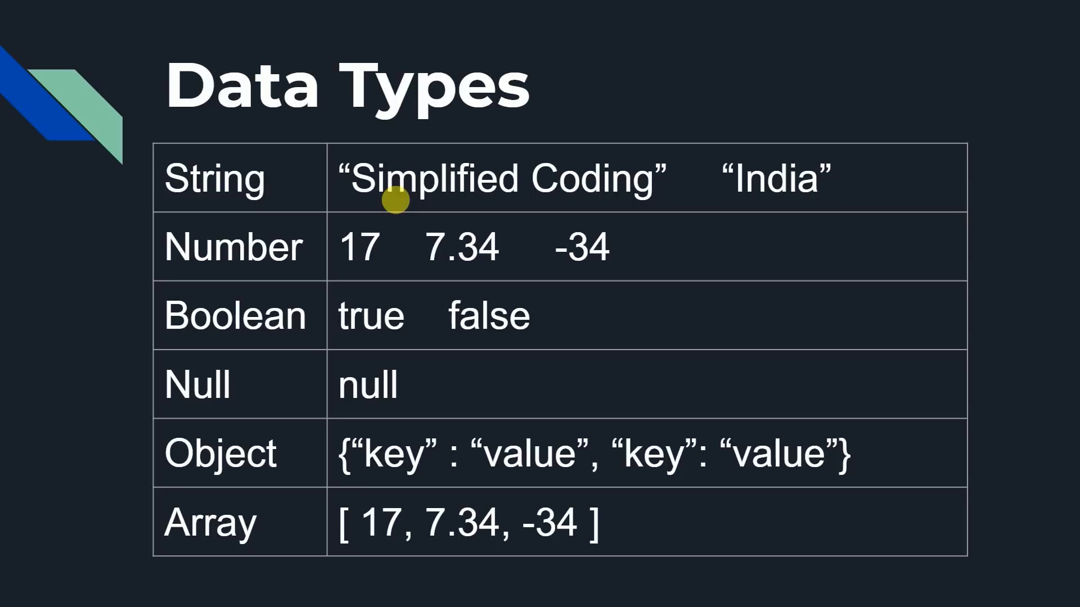
mouse_move(361, 311)
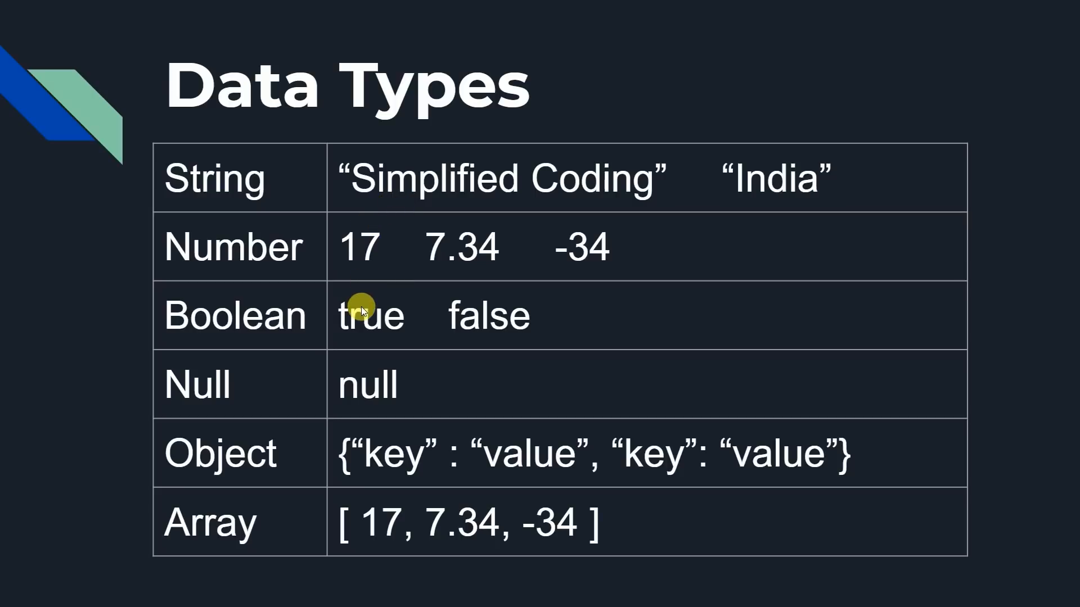
mouse_move(421, 365)
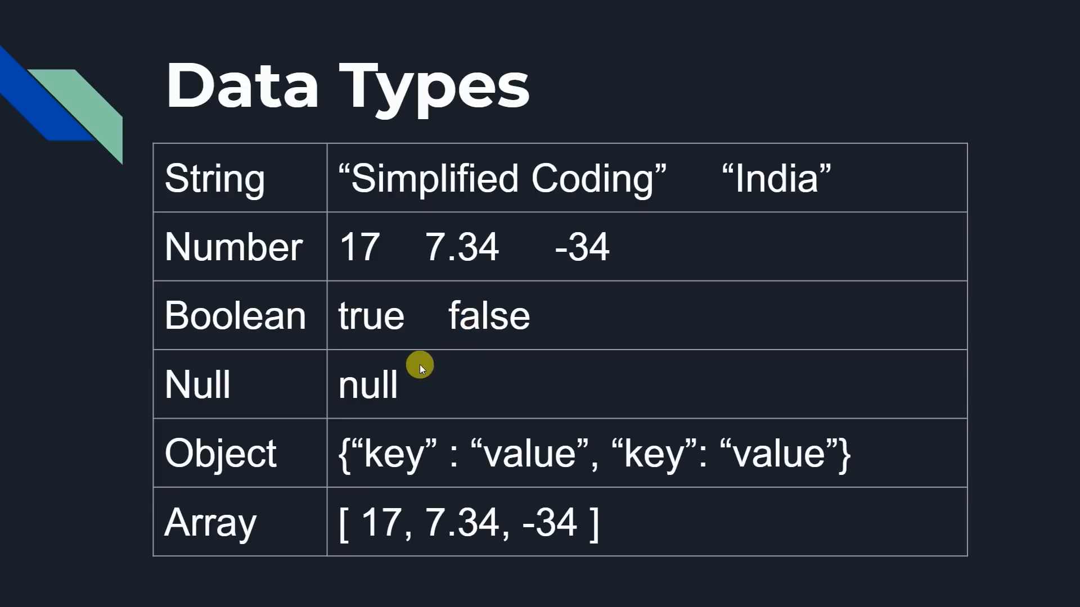
mouse_move(403, 383)
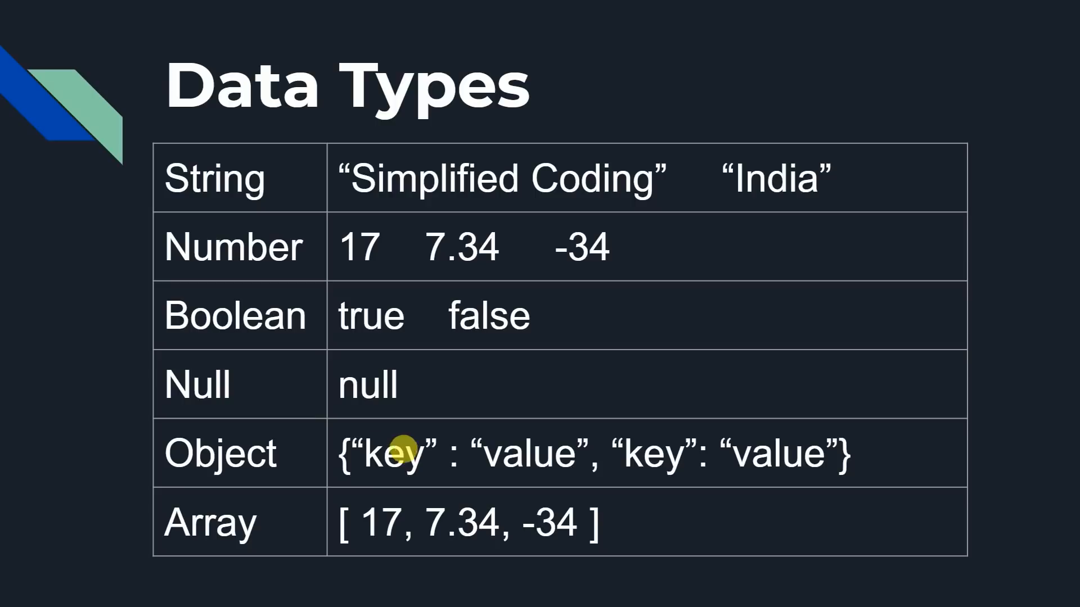
mouse_move(850, 460)
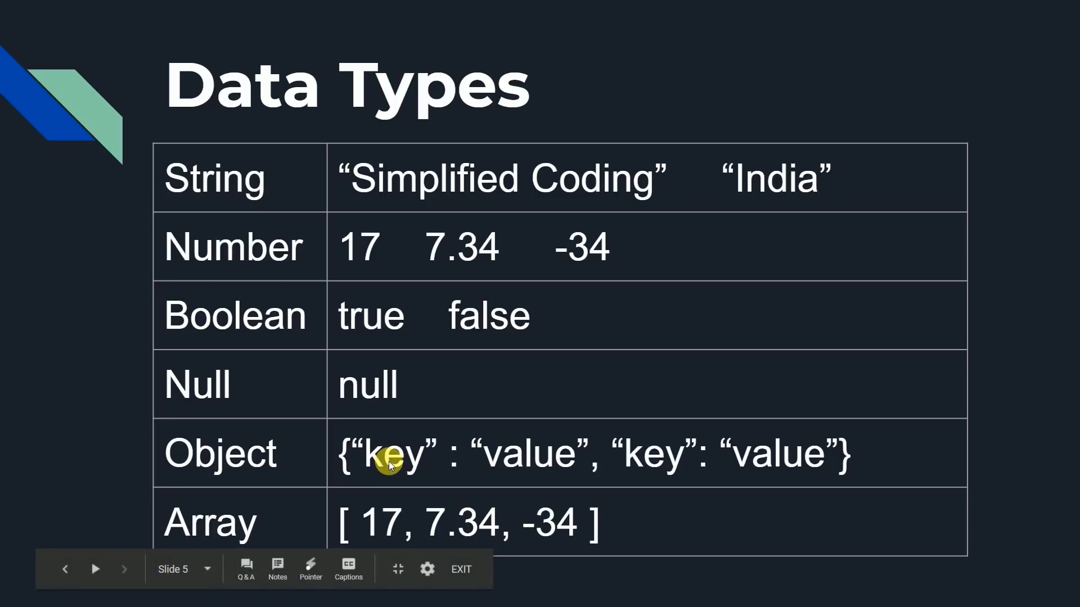
mouse_move(417, 469)
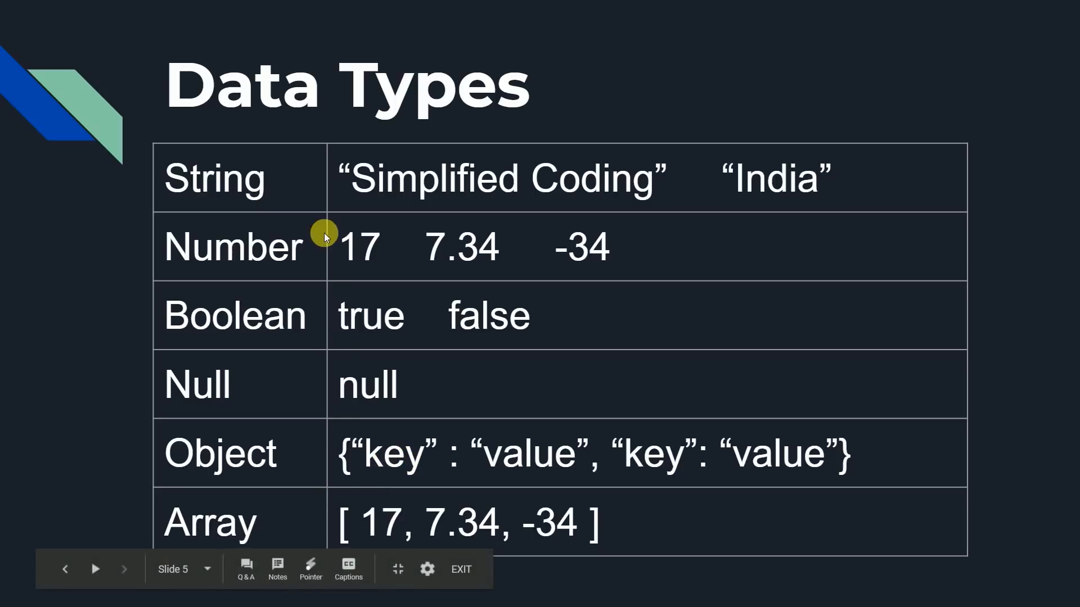
mouse_move(329, 410)
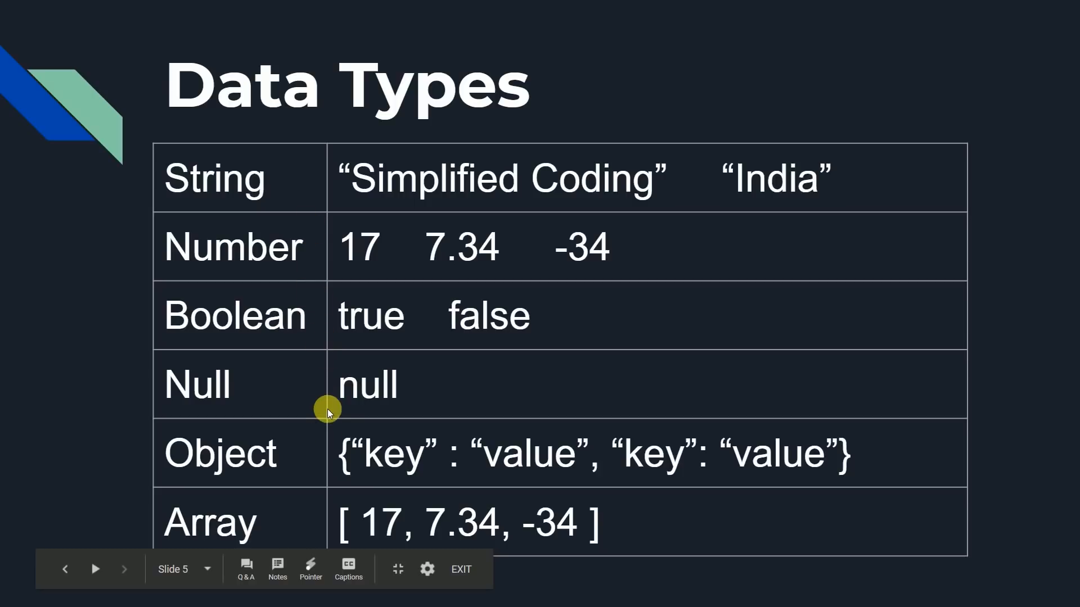
mouse_move(264, 509)
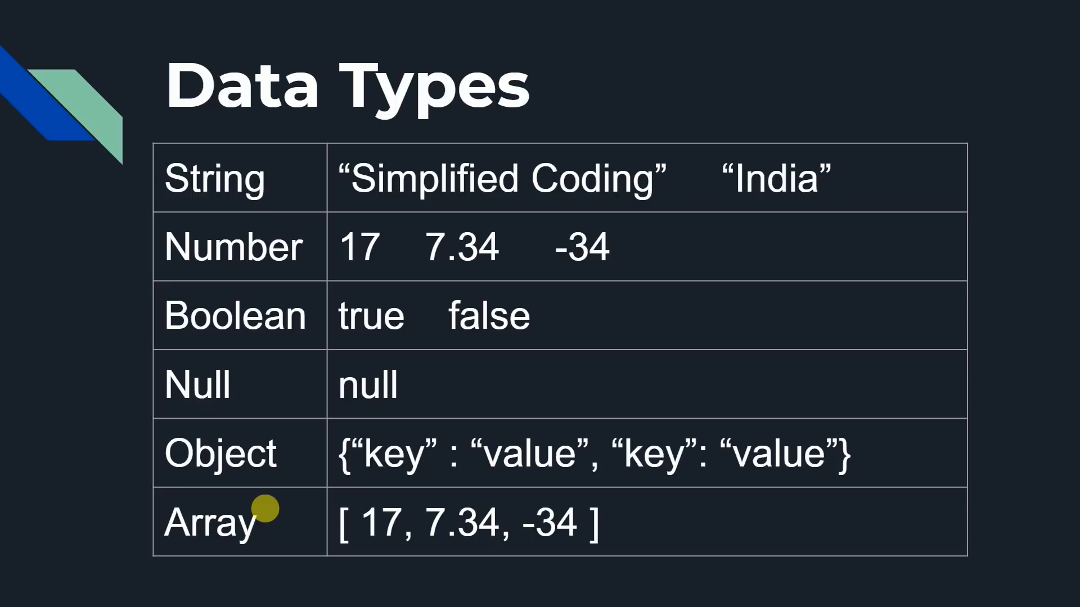
mouse_move(234, 544)
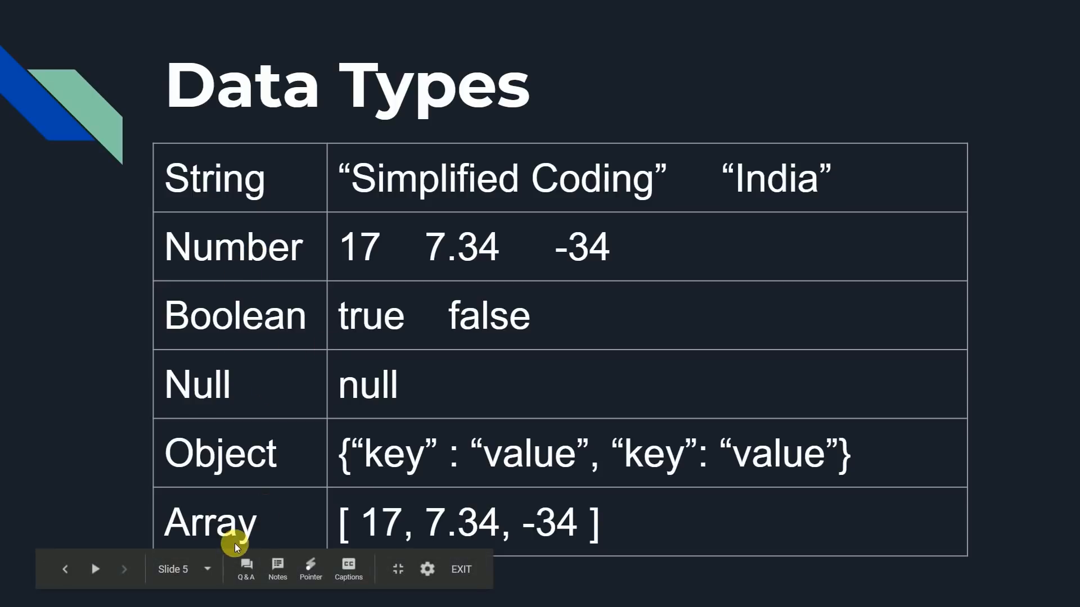
mouse_move(341, 536)
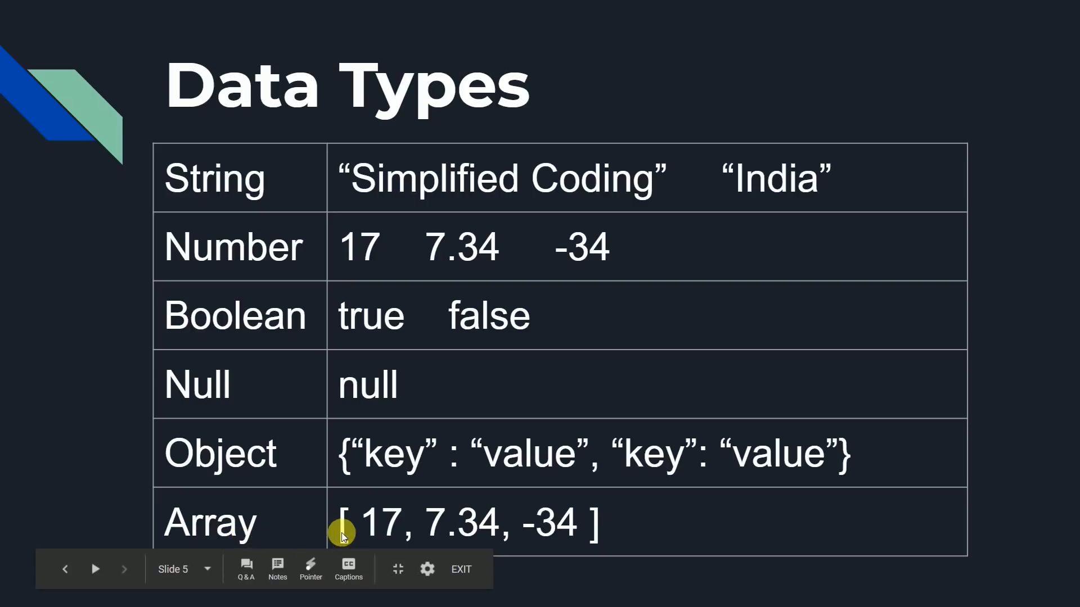
mouse_move(603, 510)
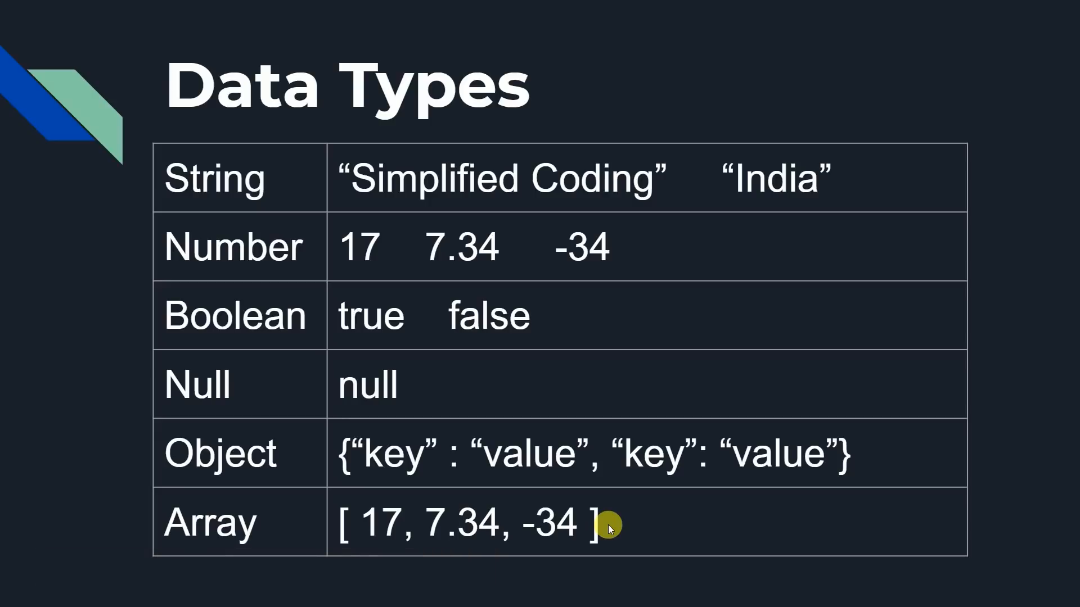
mouse_move(606, 524)
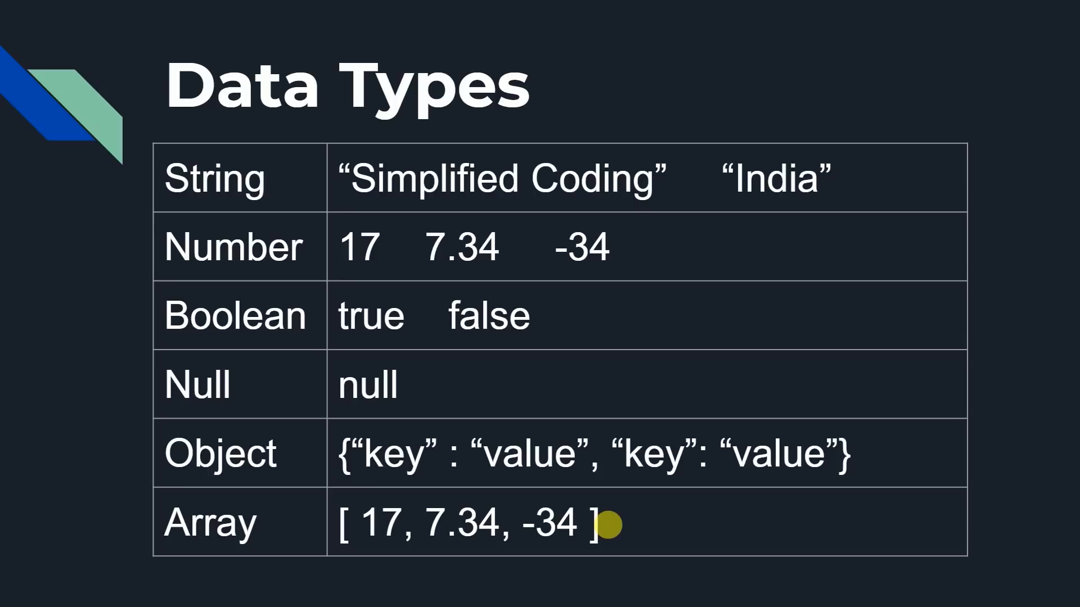
mouse_move(613, 399)
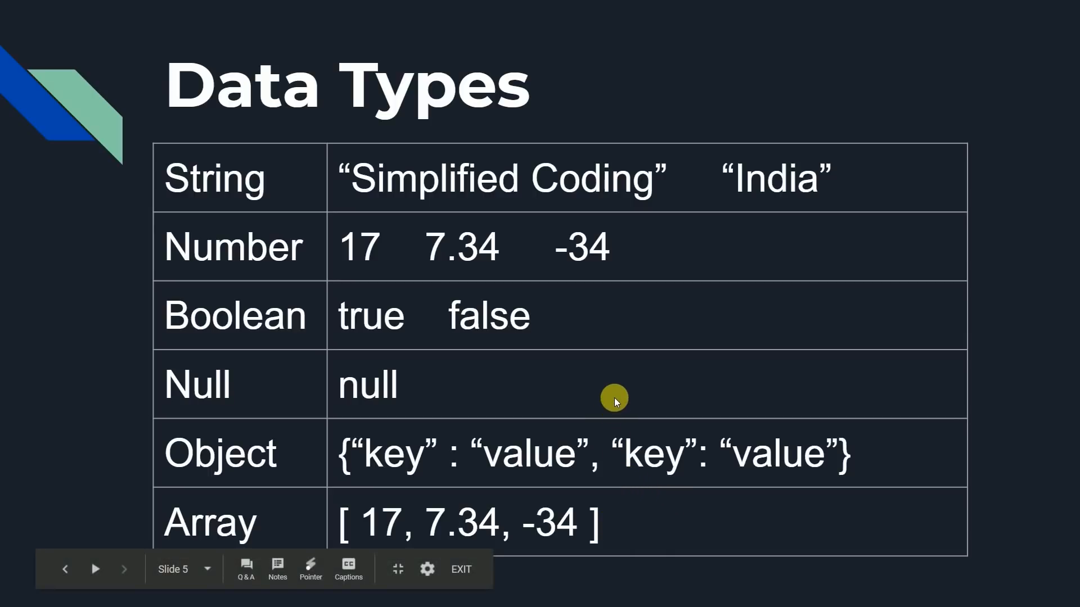
mouse_move(628, 264)
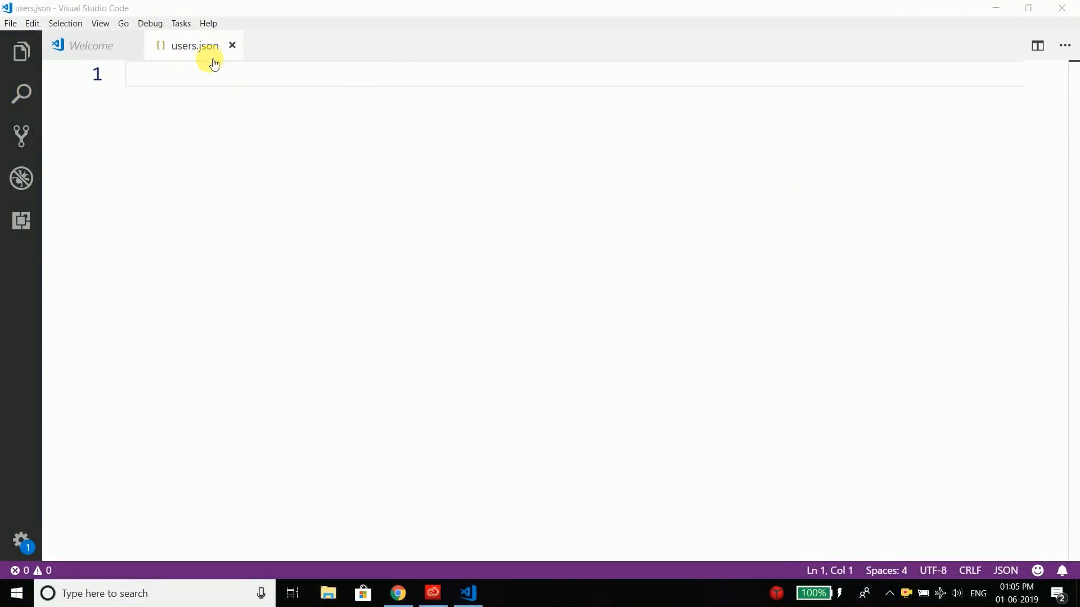
click(182, 79)
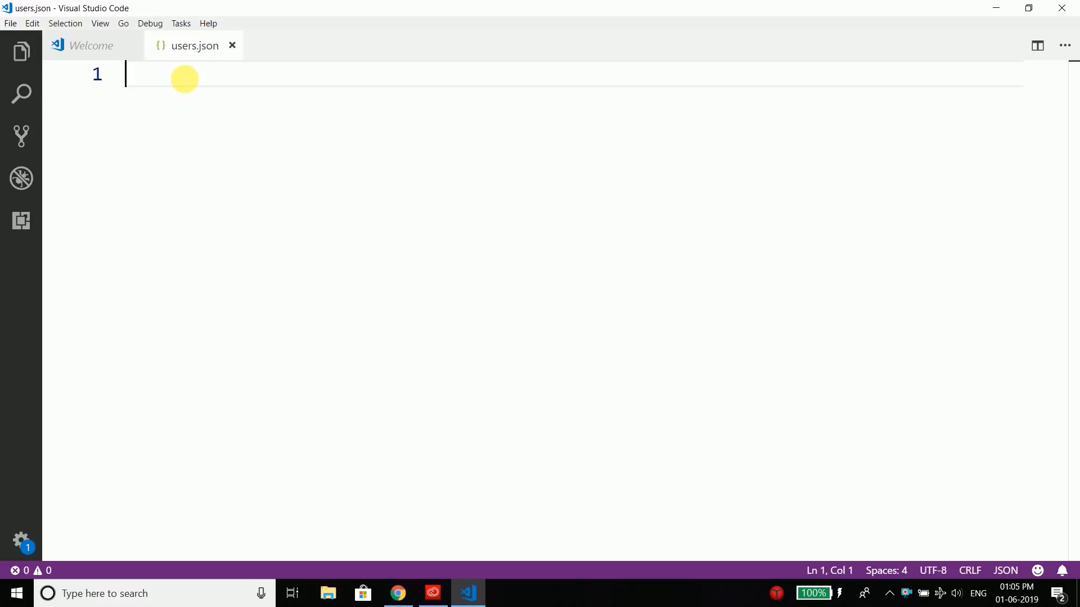
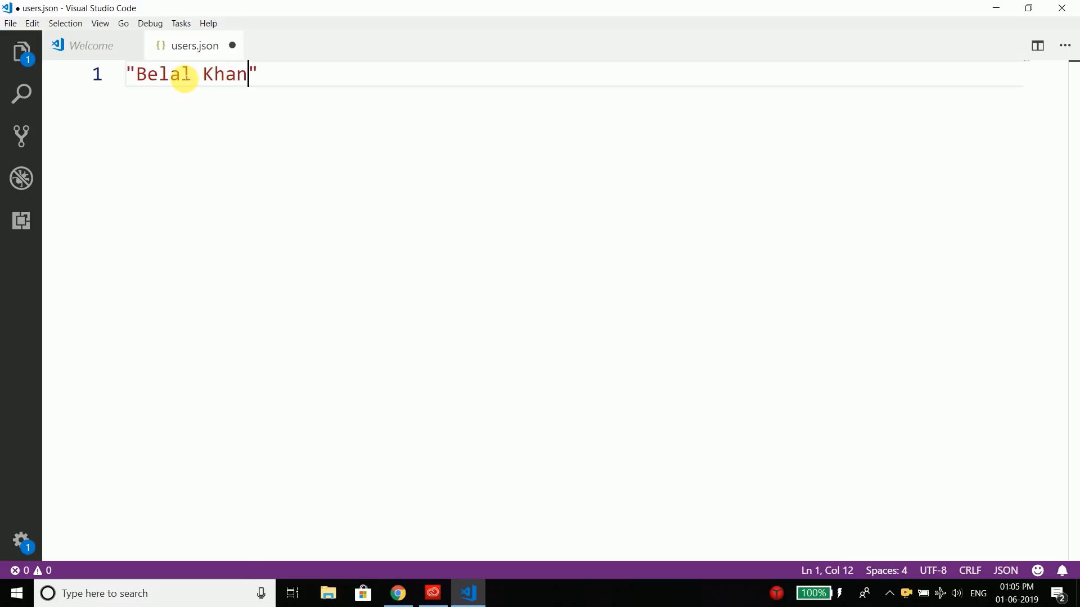
text(1)
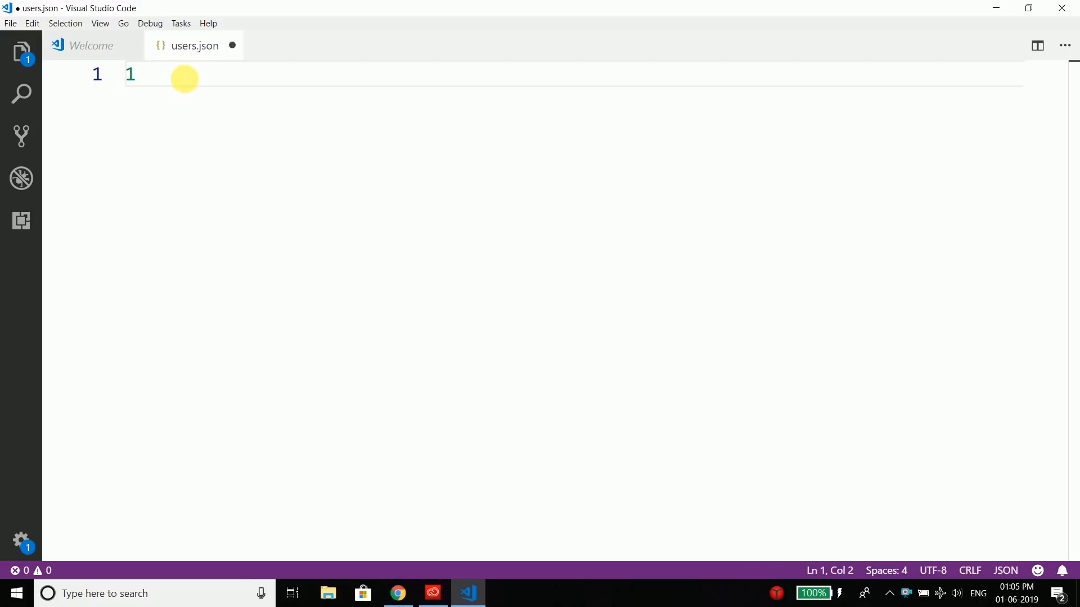
text(true)
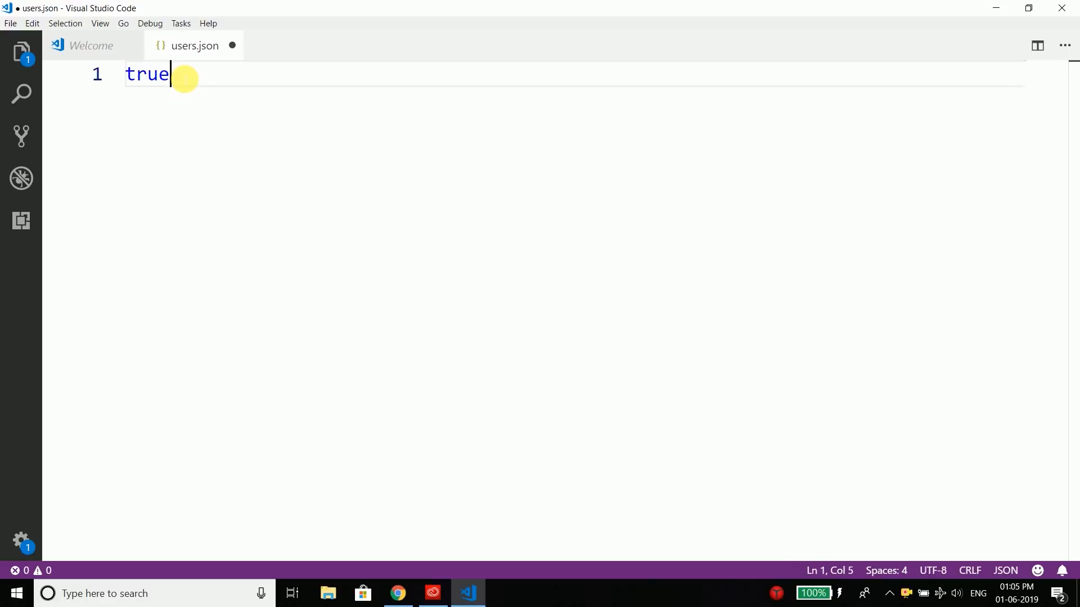
text({)
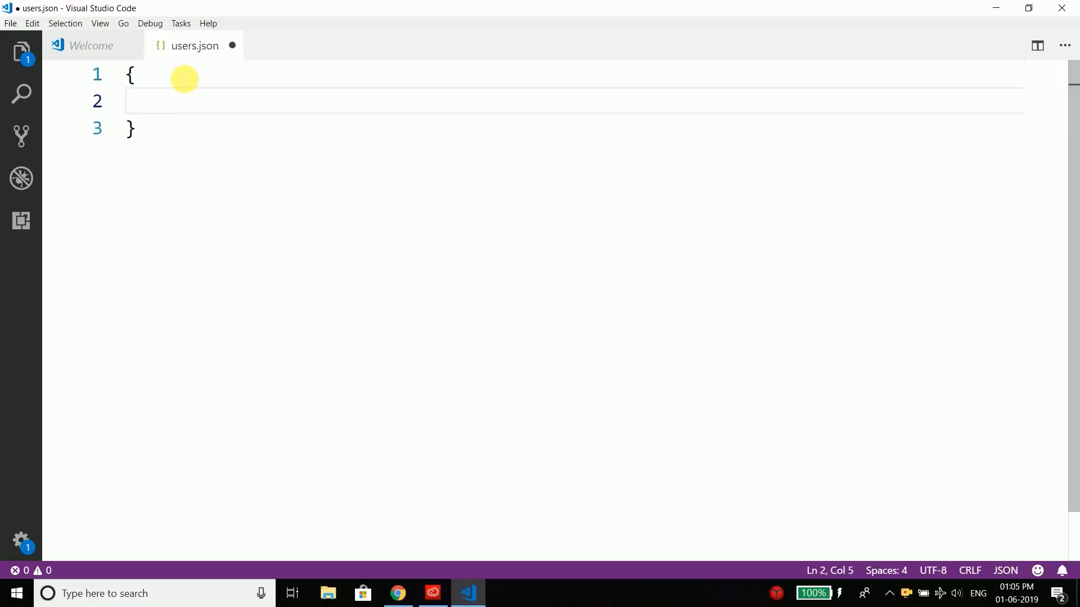
mouse_move(143, 60)
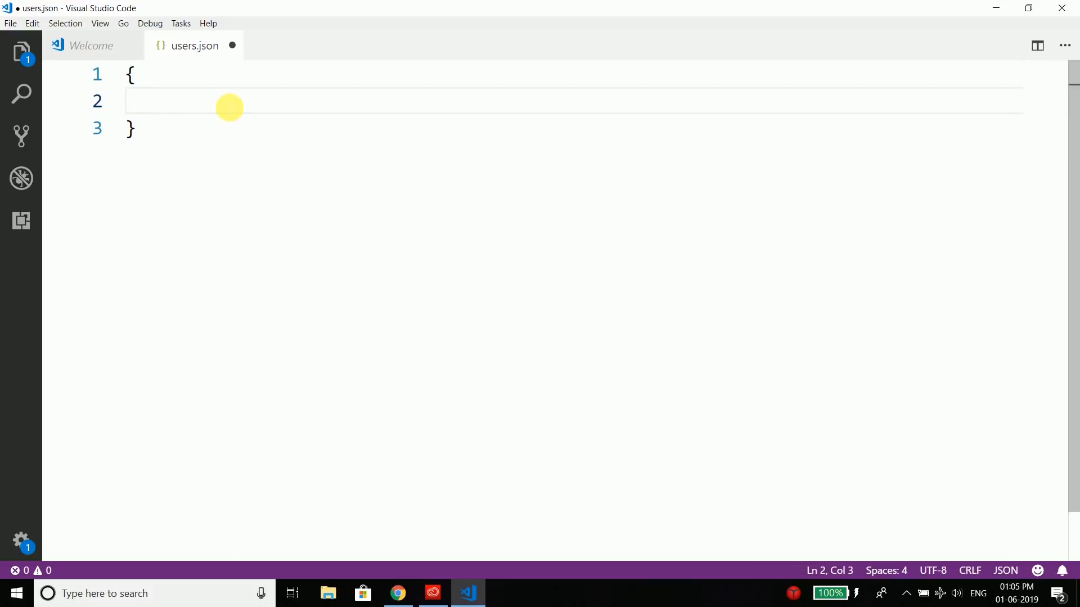
click(126, 102)
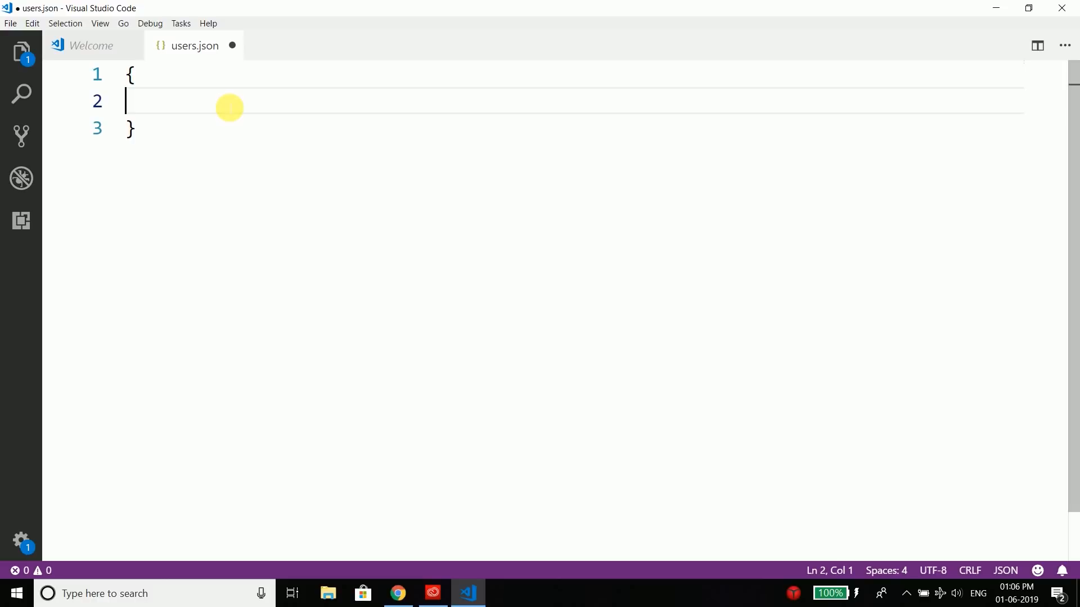
key(Tab)
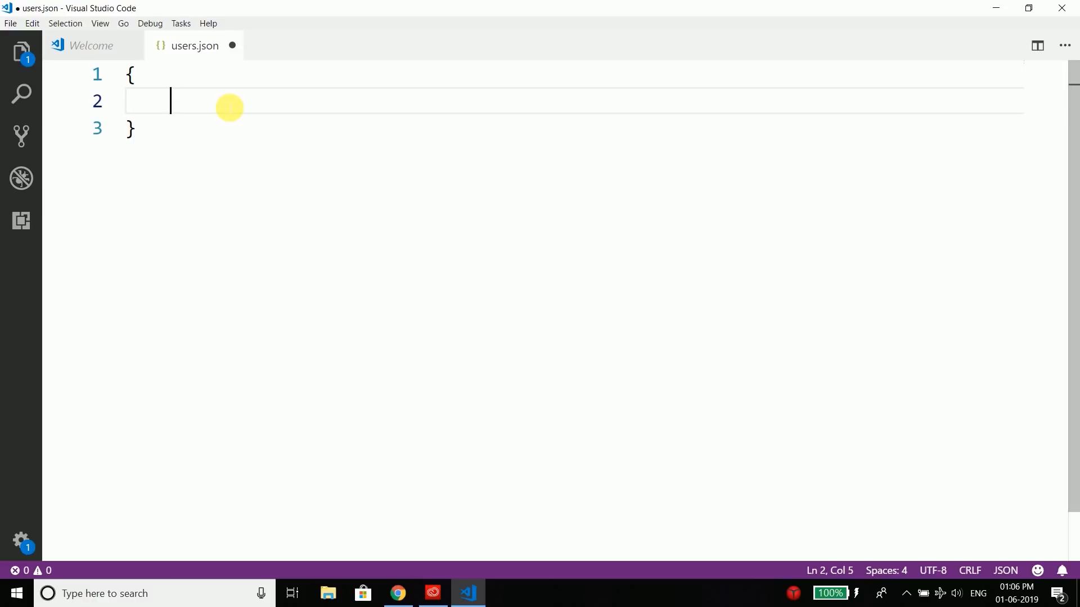
text("i")
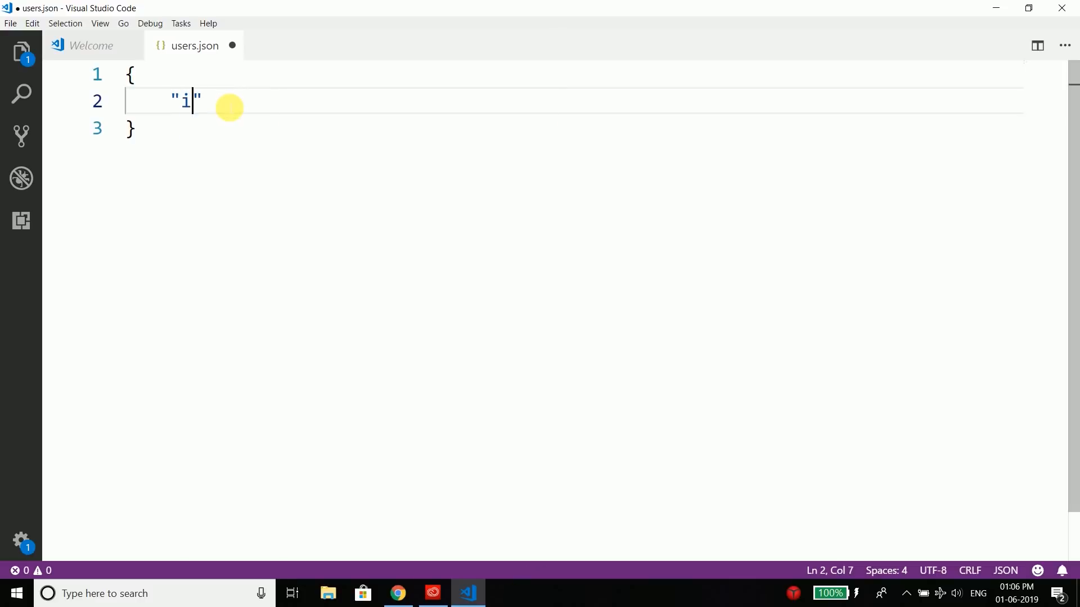
text(d":1,)
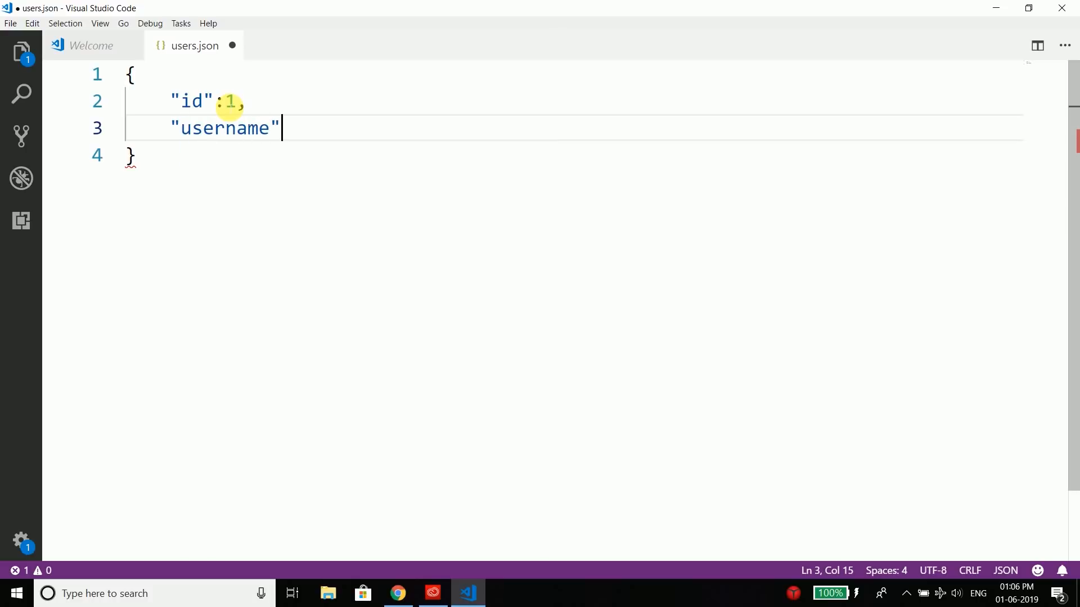
text(:"")
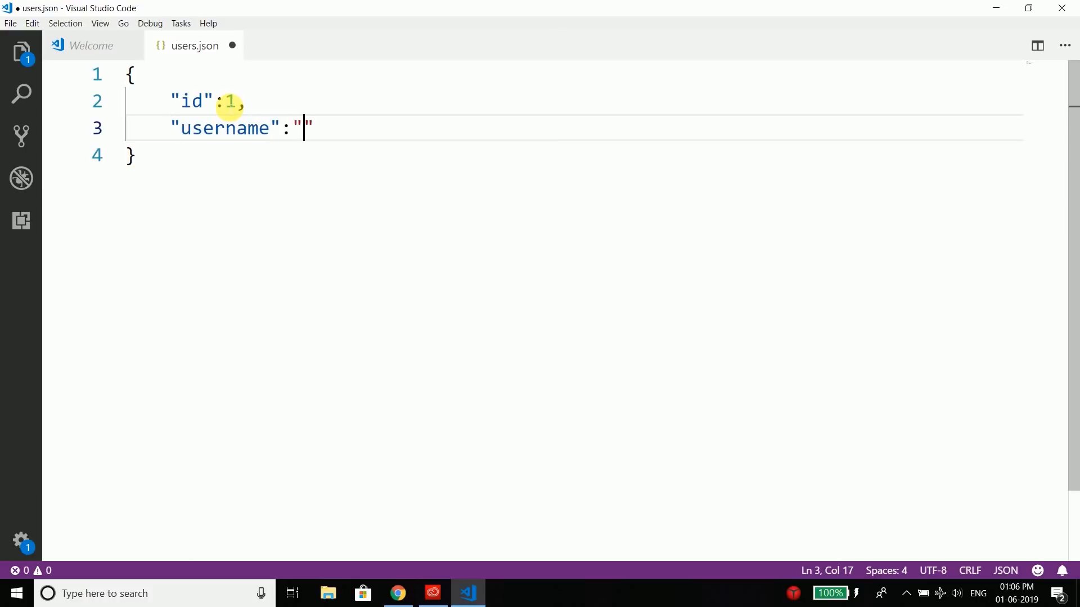
text(belal)
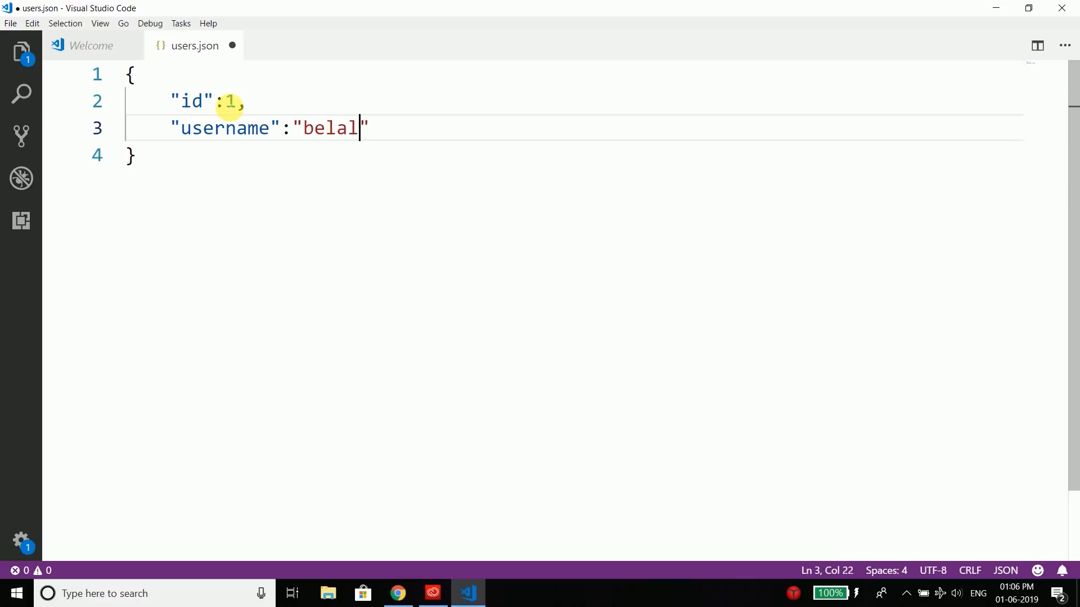
text(",)
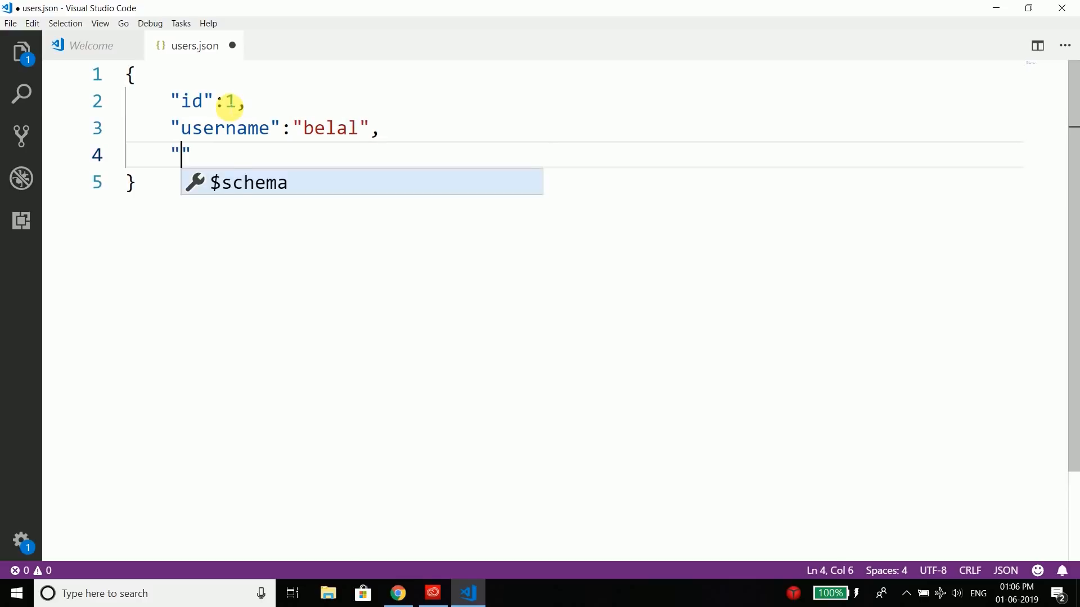
text(email":")
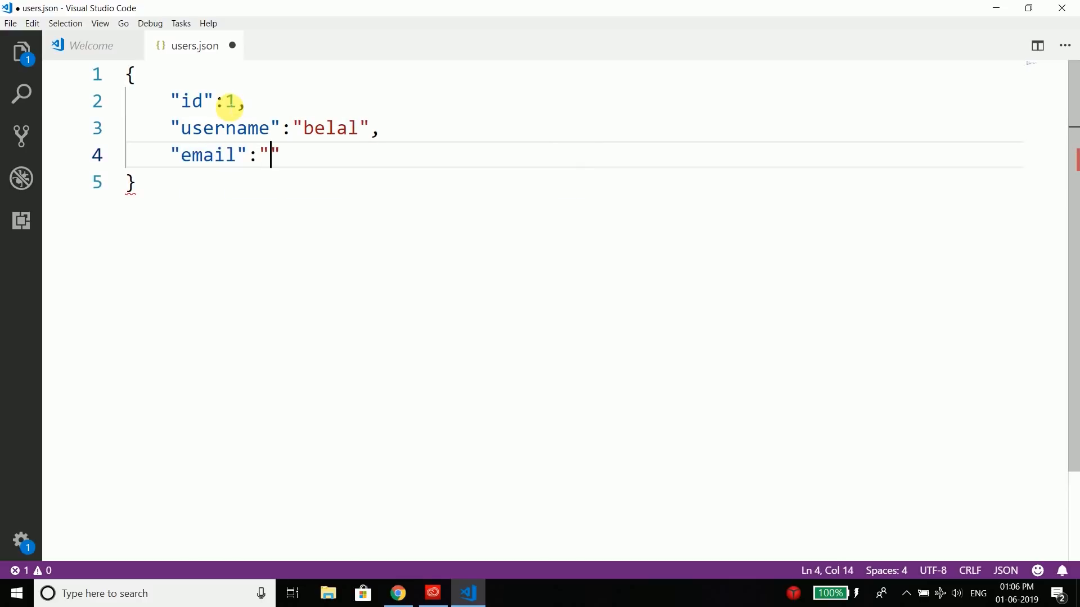
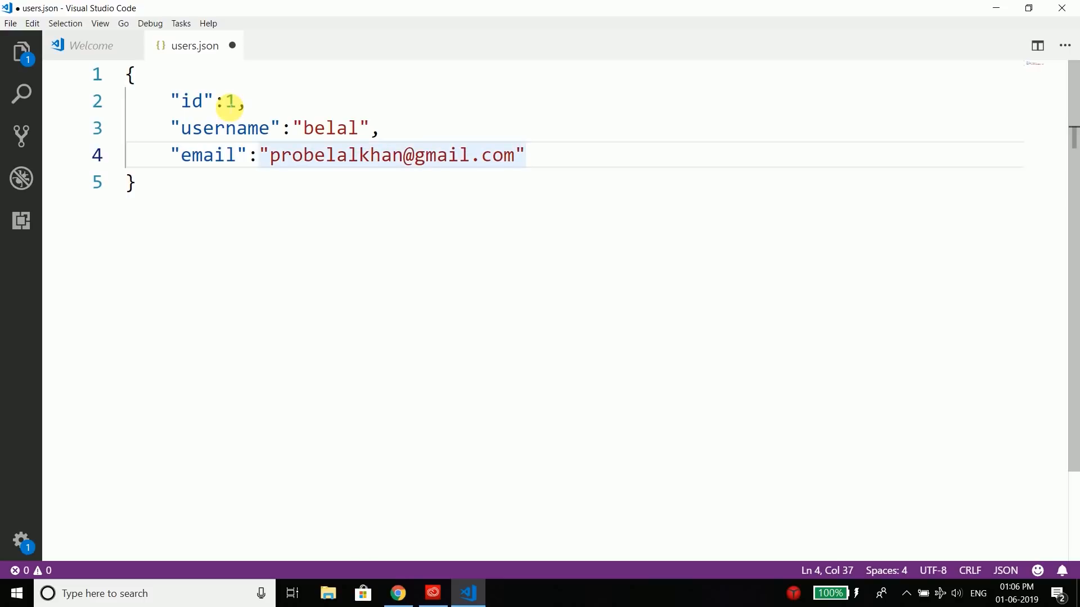
key(Enter)
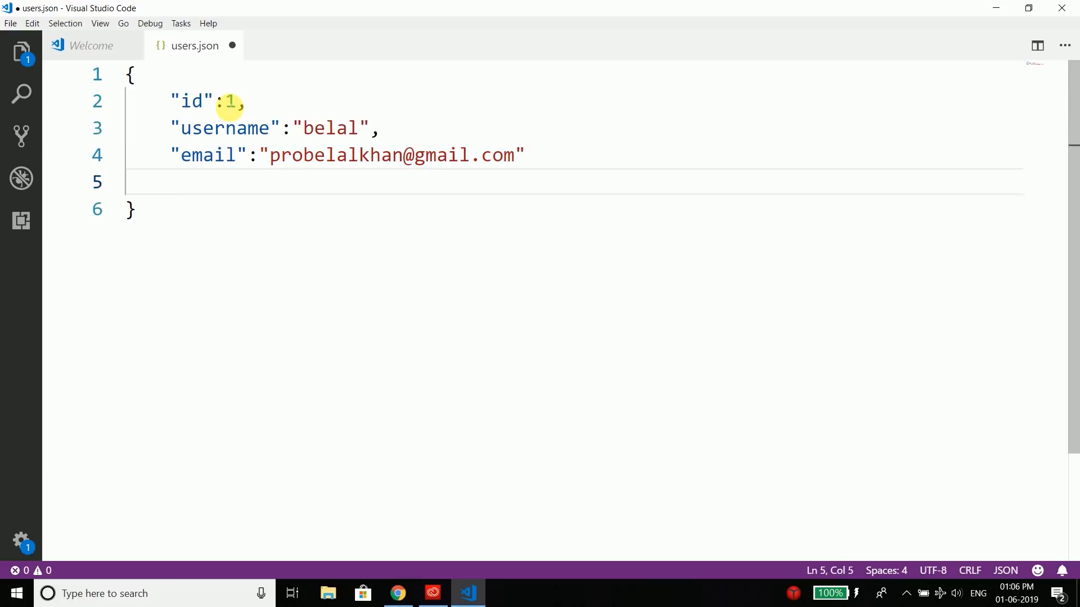
Add a "topics" array with "kotlin", "java", "javascript" and "php" after email.
key(Backspace)
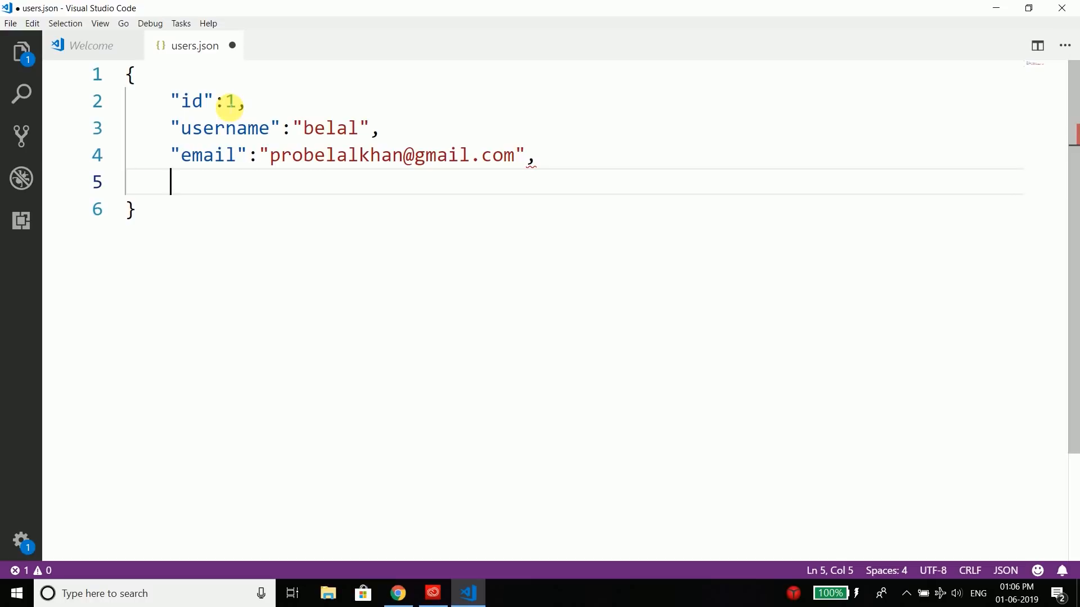
text(")
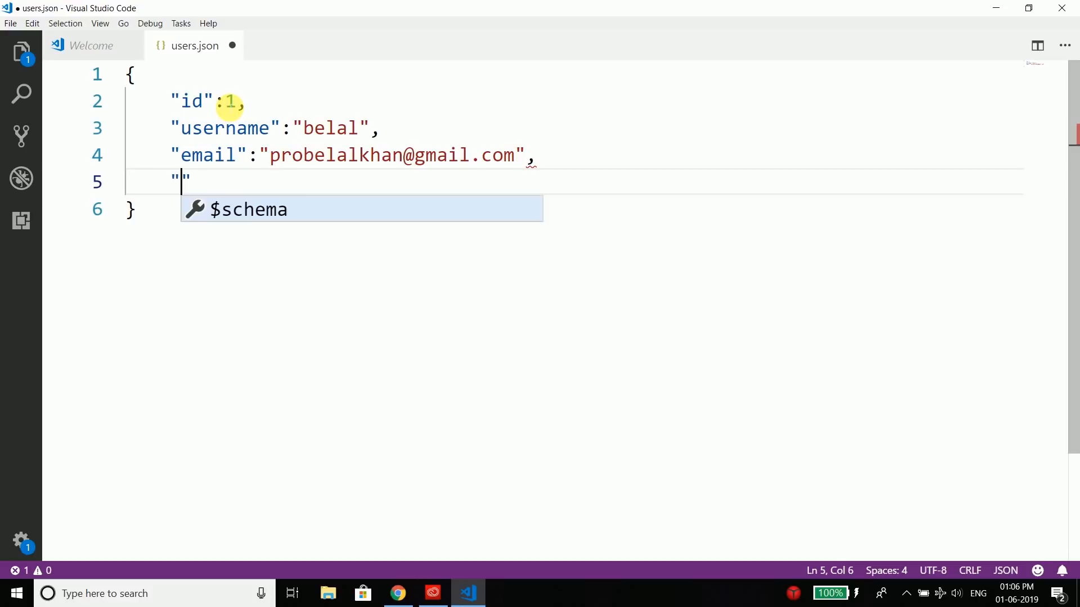
text(topics)
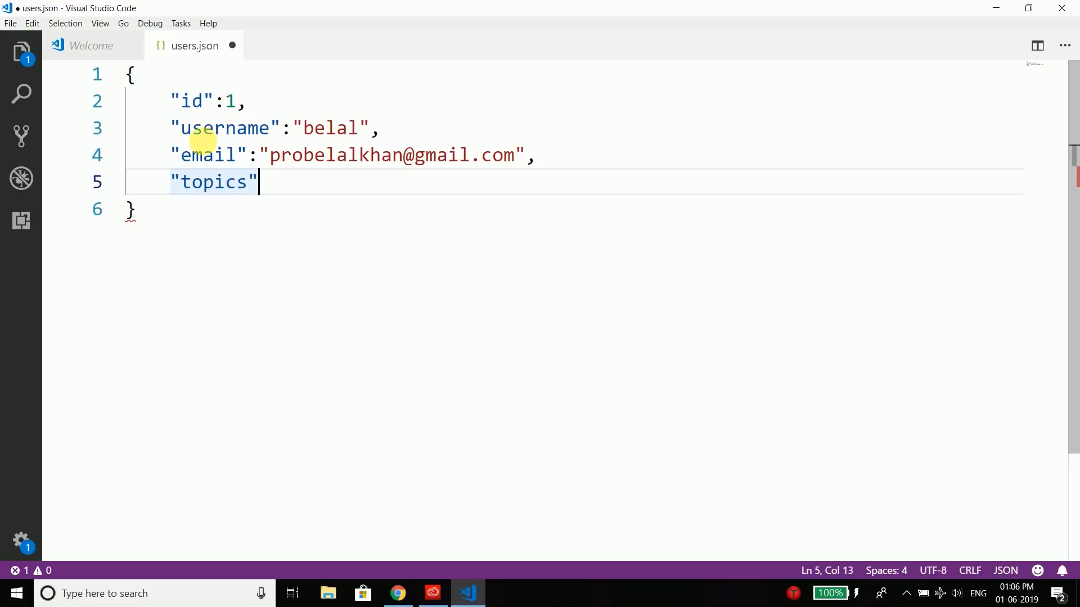
text(:)
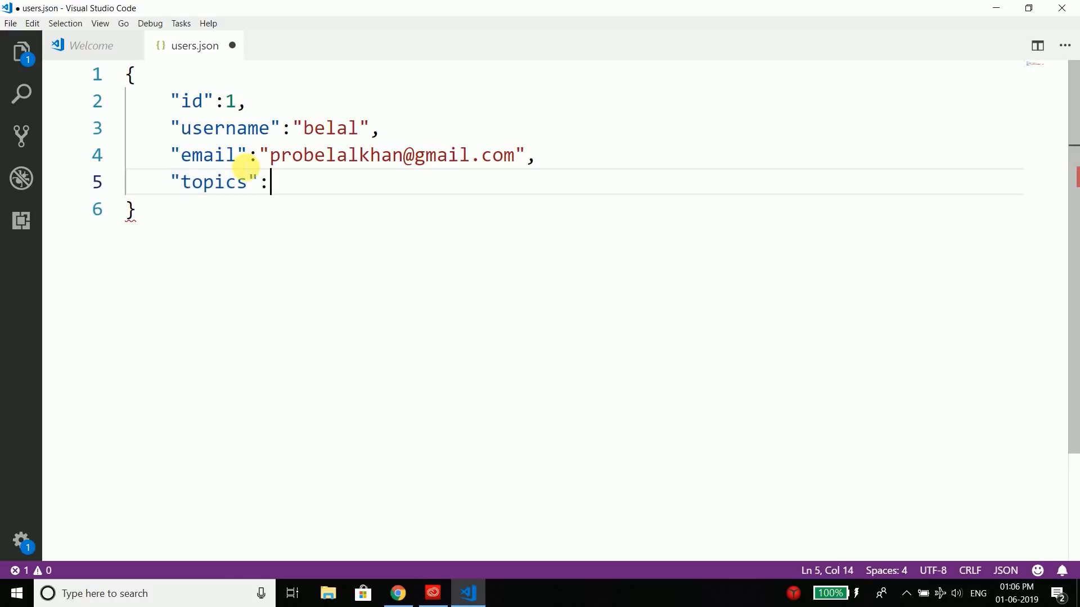
text([)
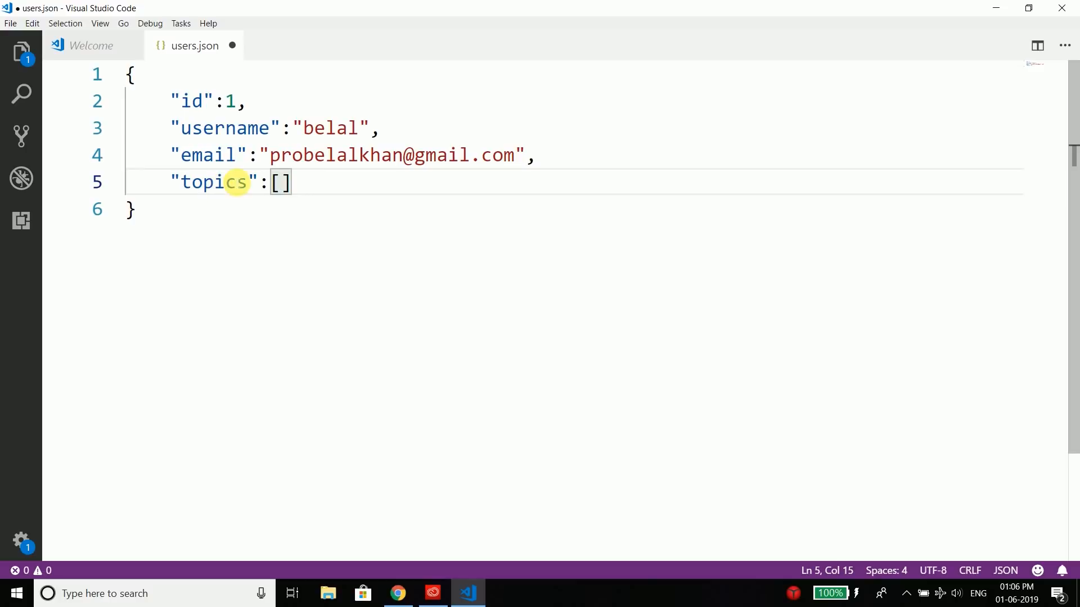
mouse_move(312, 190)
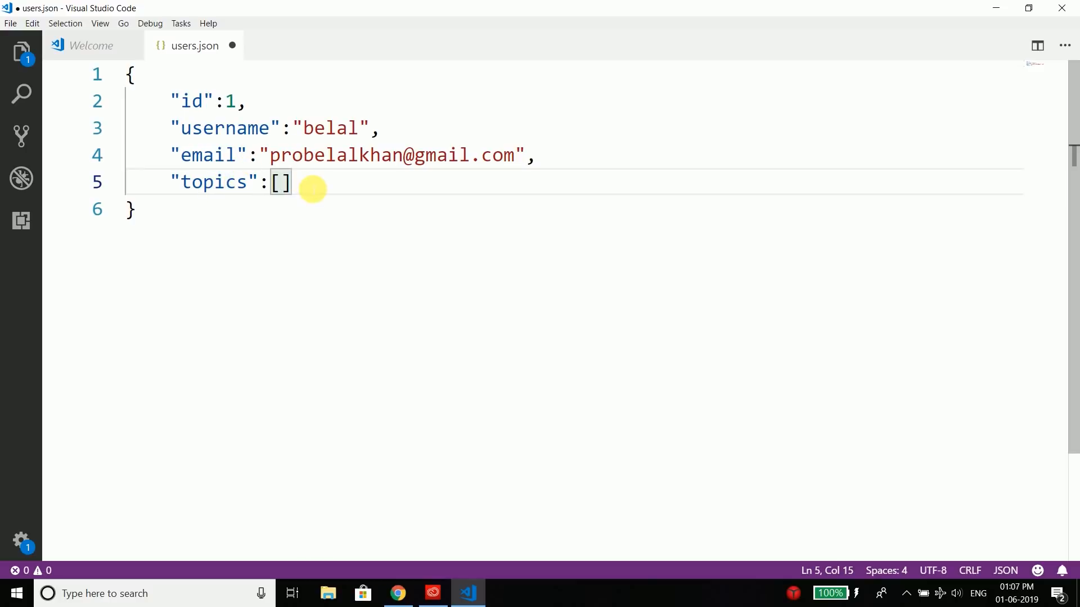
text("k")
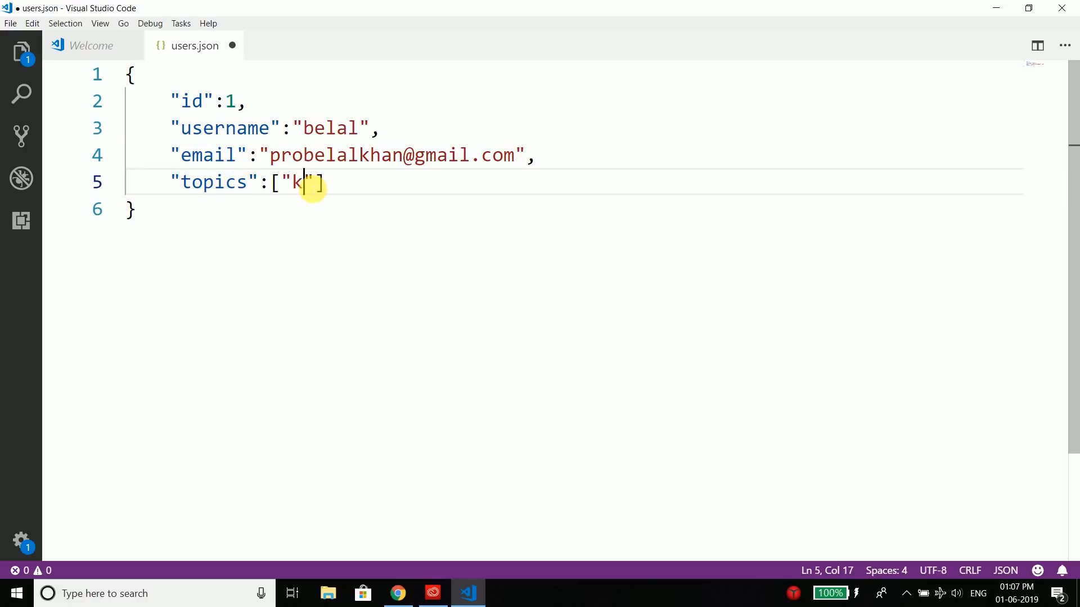
text(otlin",)
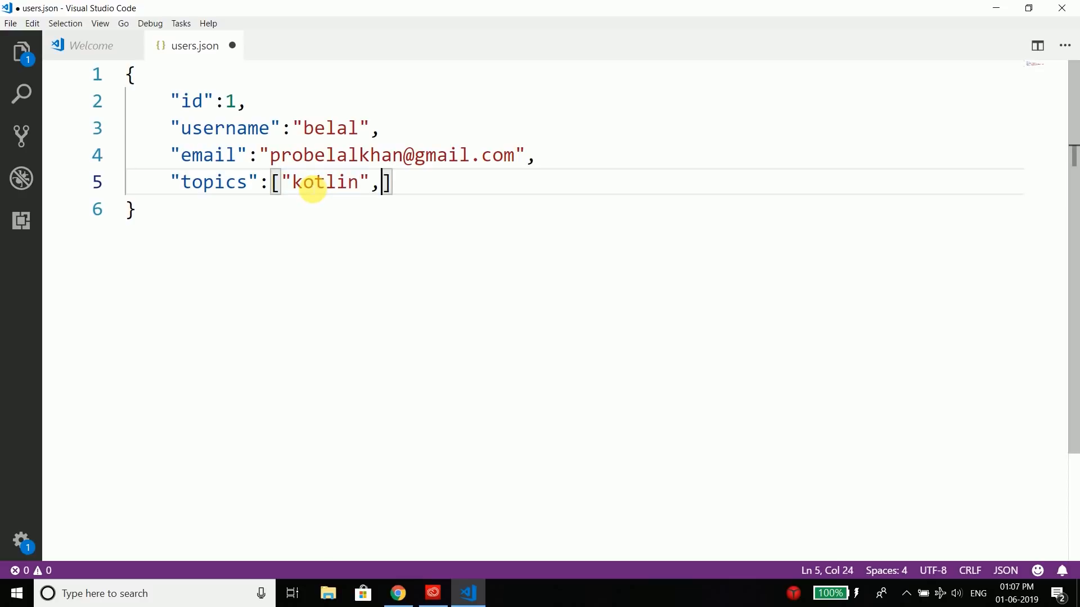
text("java")
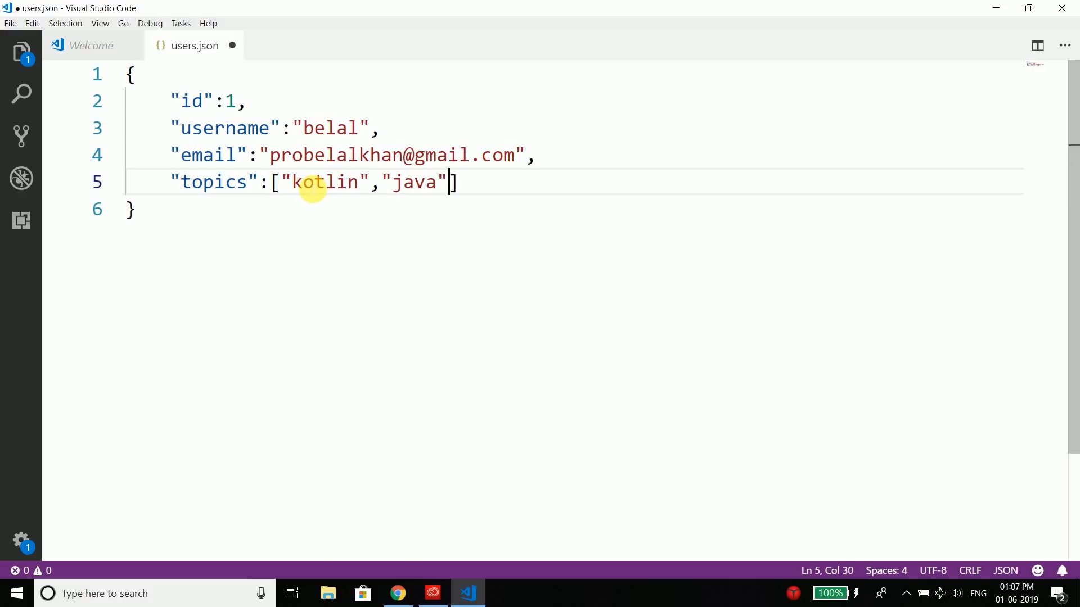
text(,"jaa")
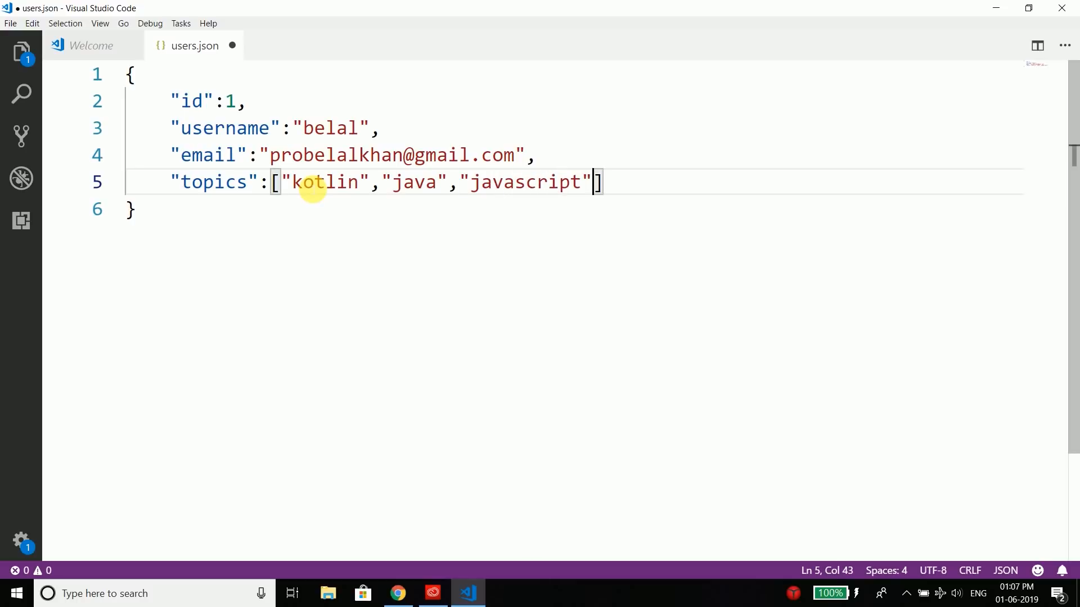
text(,"php")
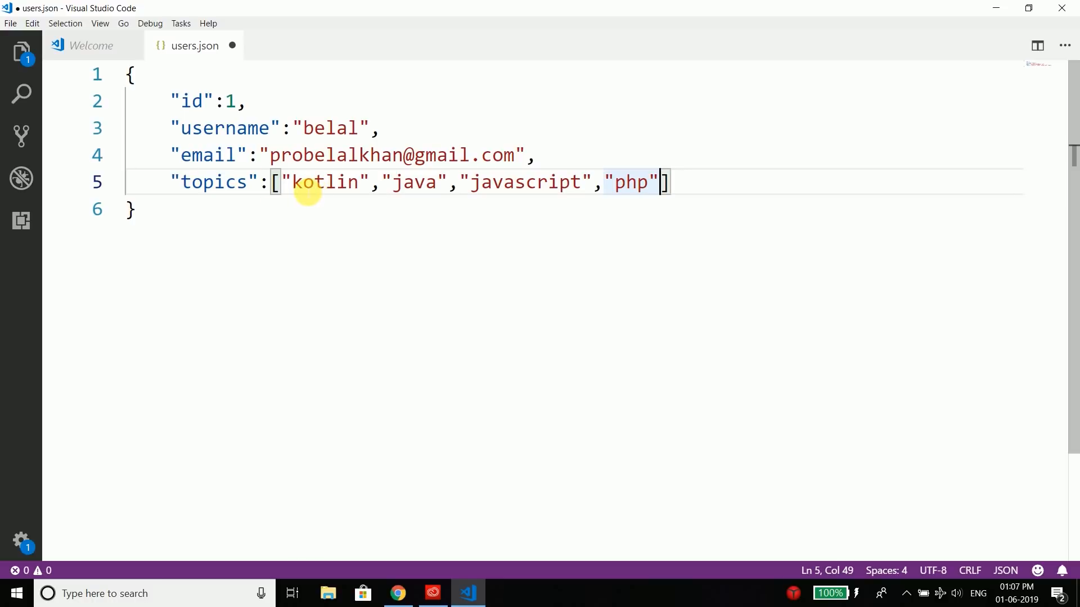
click(692, 181)
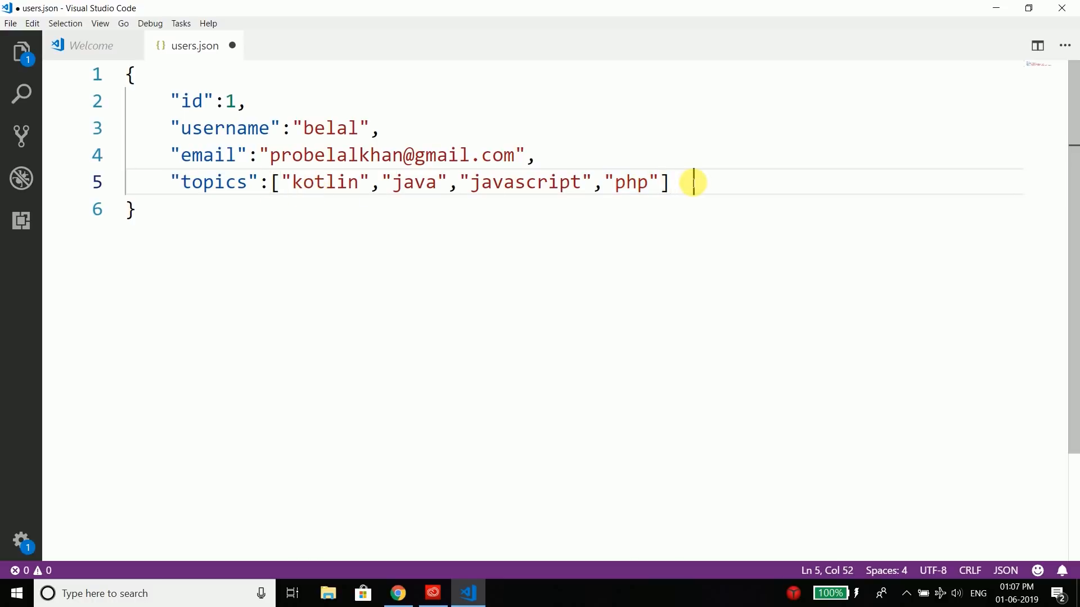
Add a "posts" array below topics containing one empty object.
text(,)
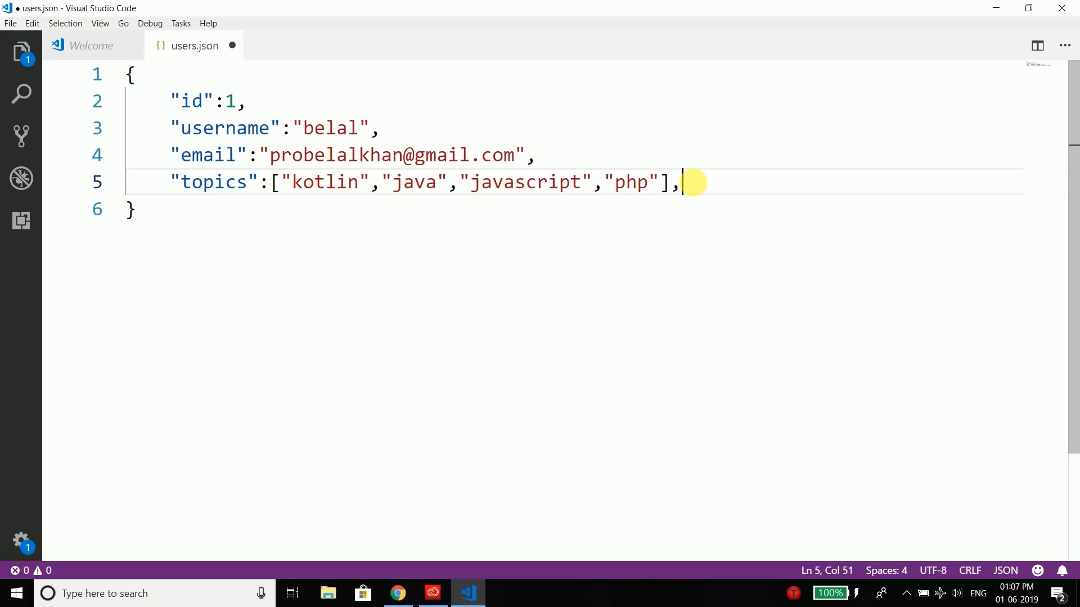
key(enter)
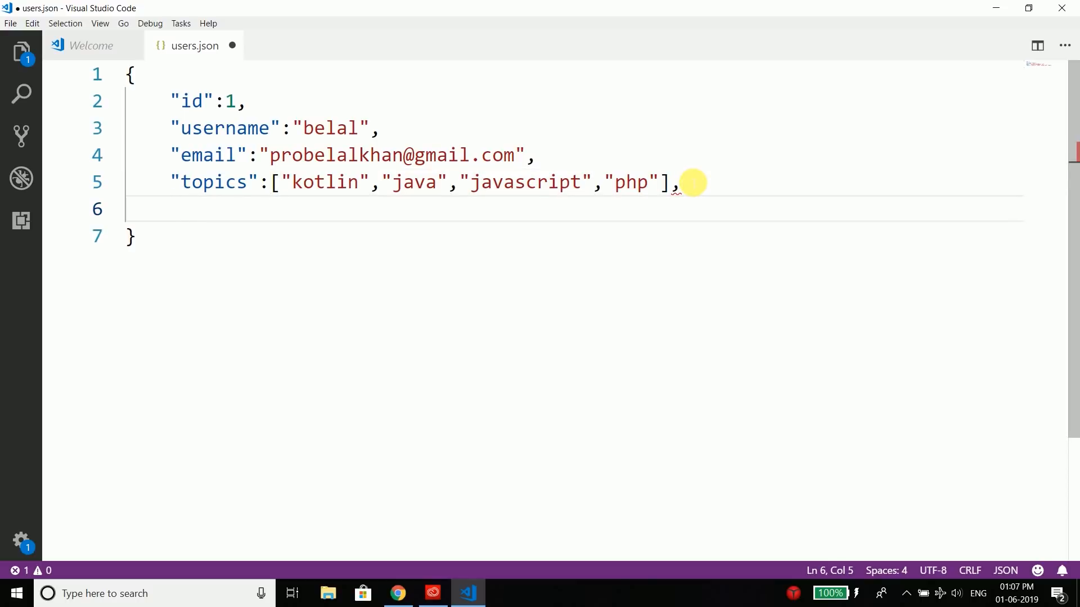
text("posts":)
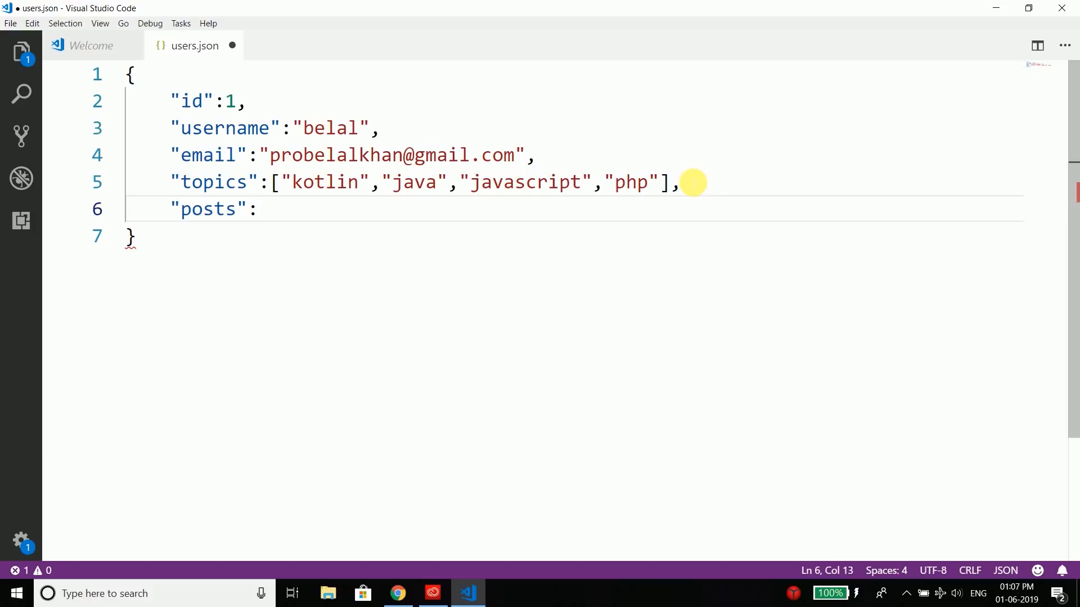
text({)
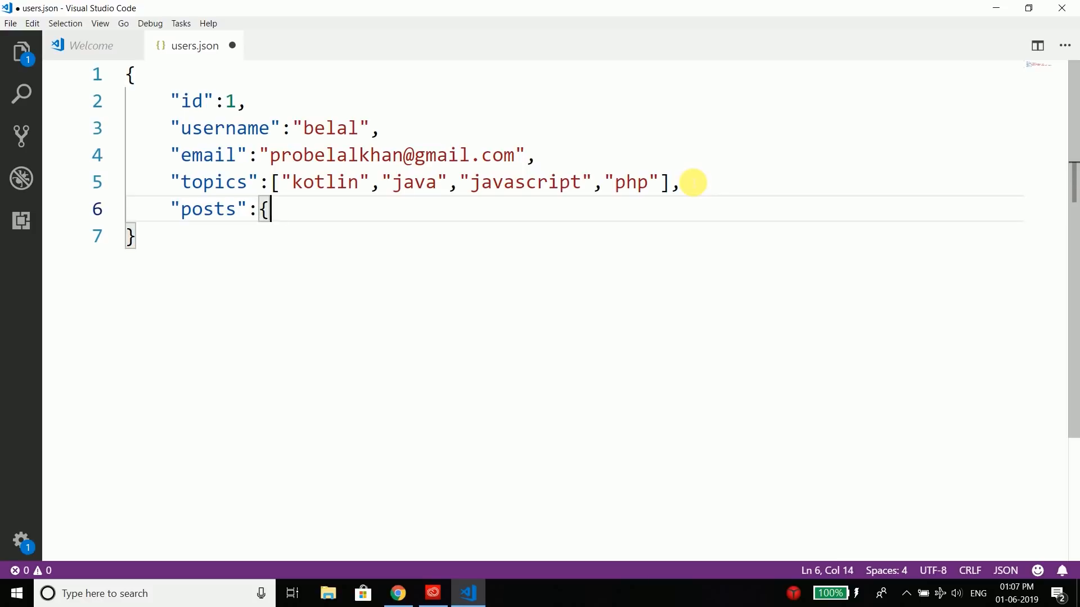
text([)
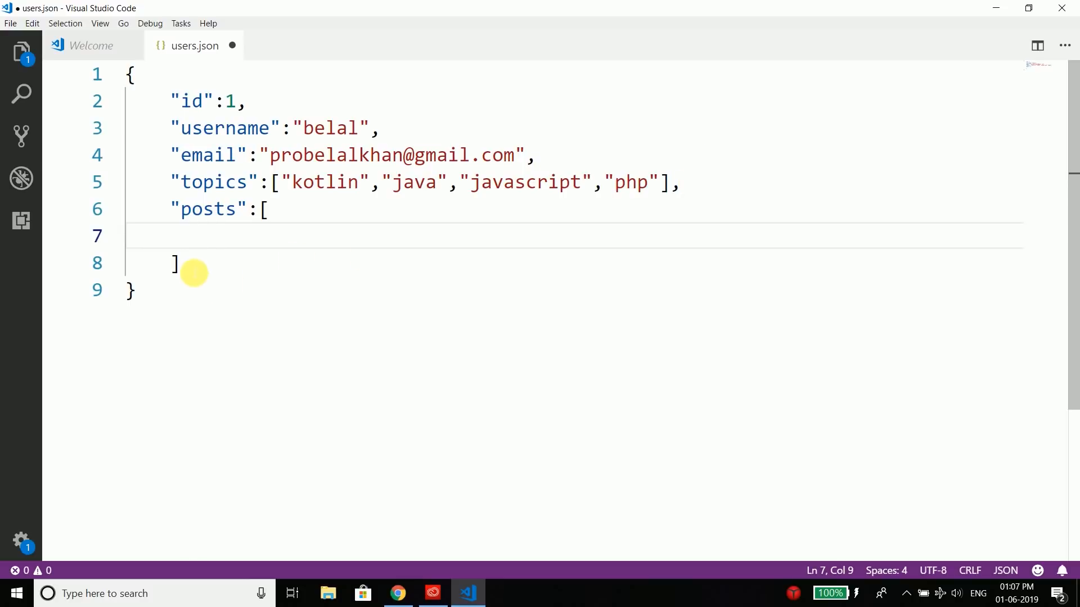
mouse_move(346, 261)
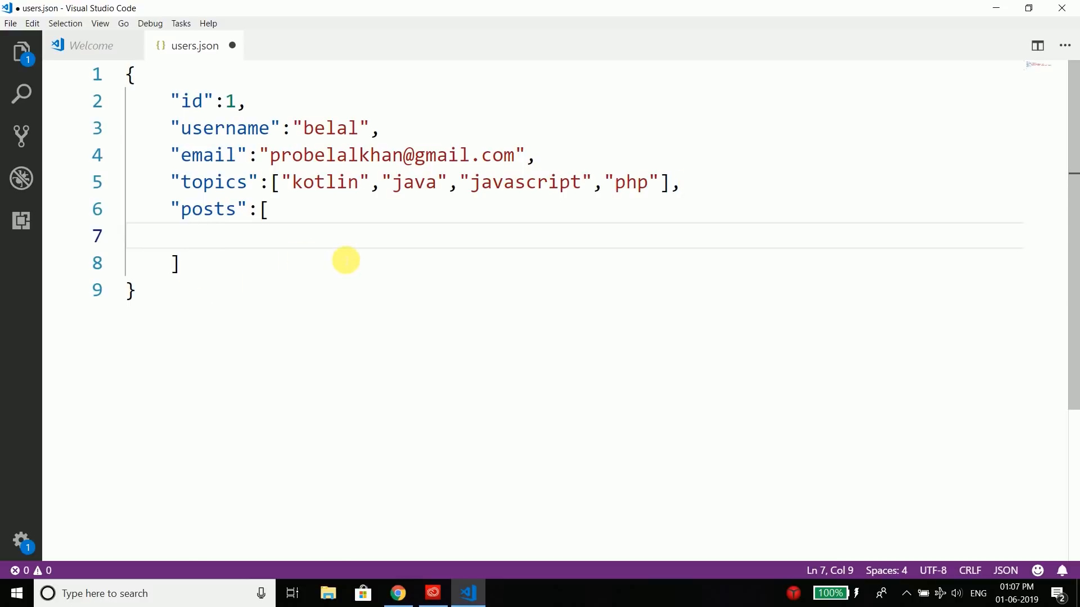
text({)
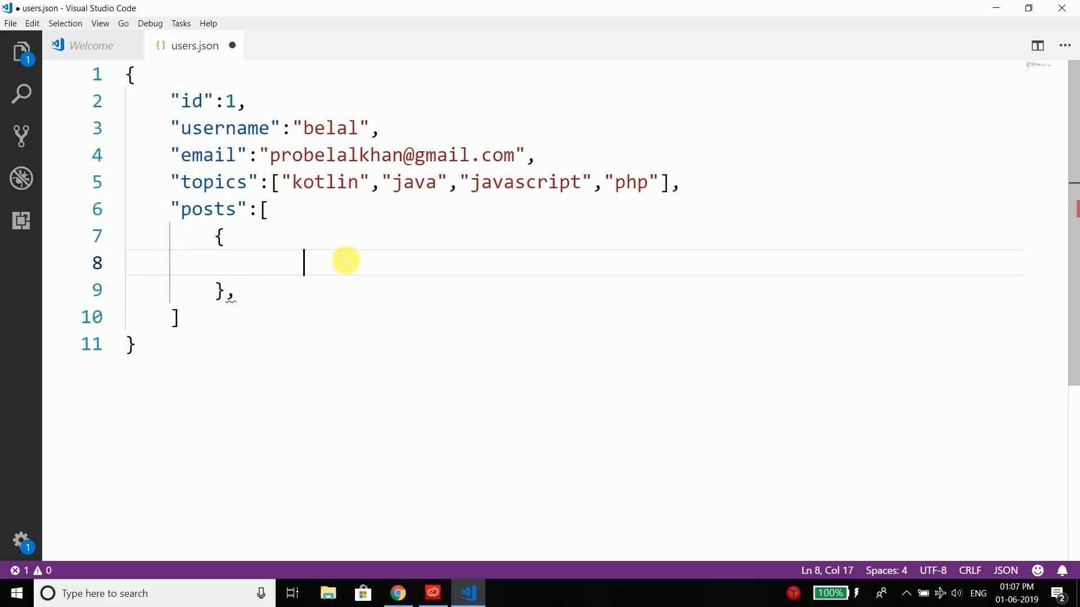
Give the first post "id":1, "title":"Learn JSON" and "content":"lorem ipsum".
text("id")
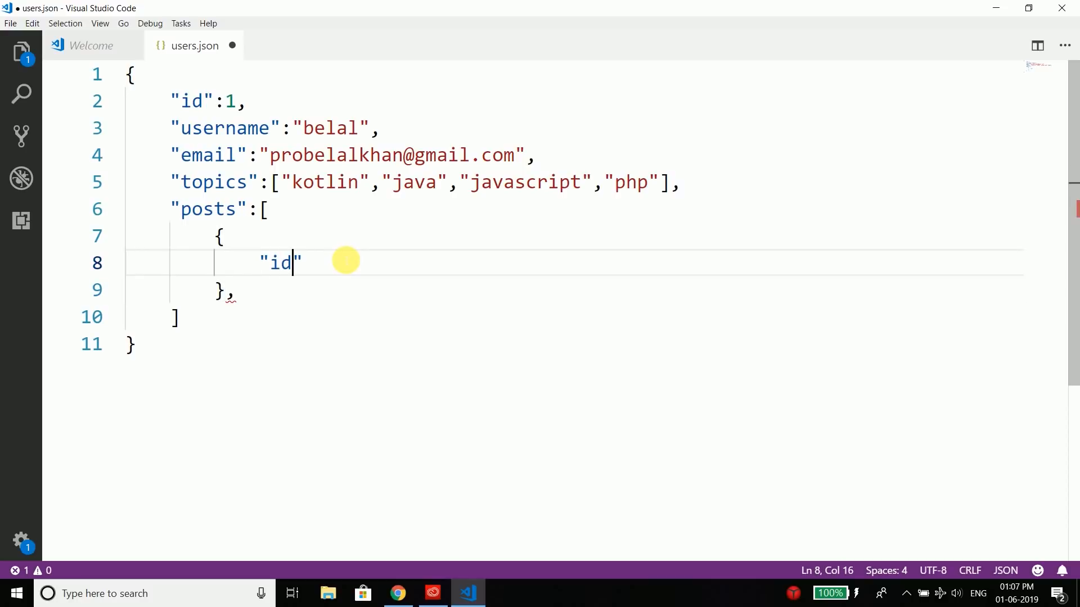
text(:1)
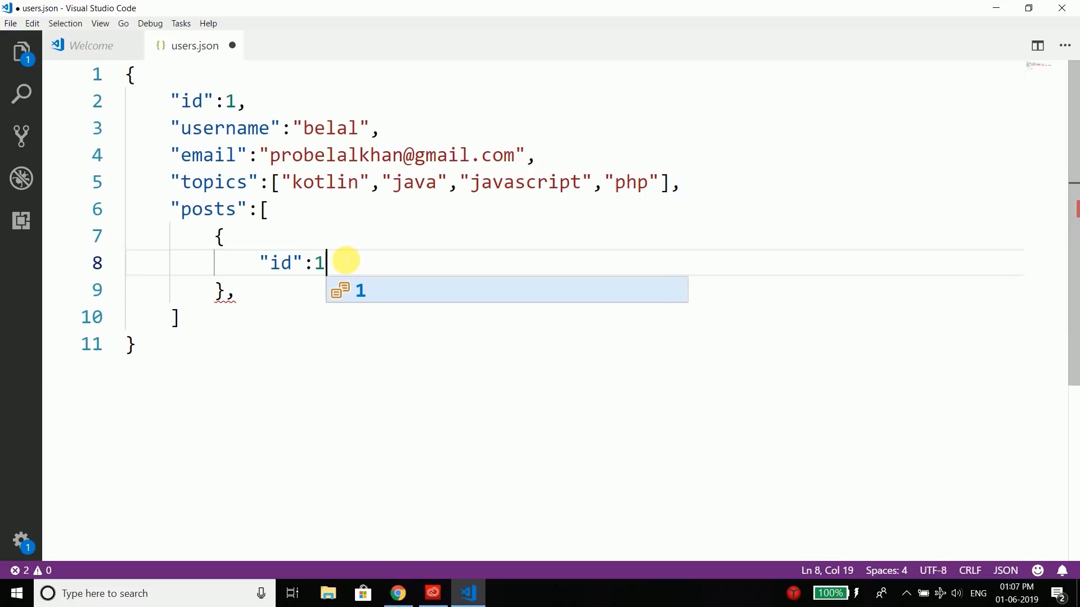
text(,)
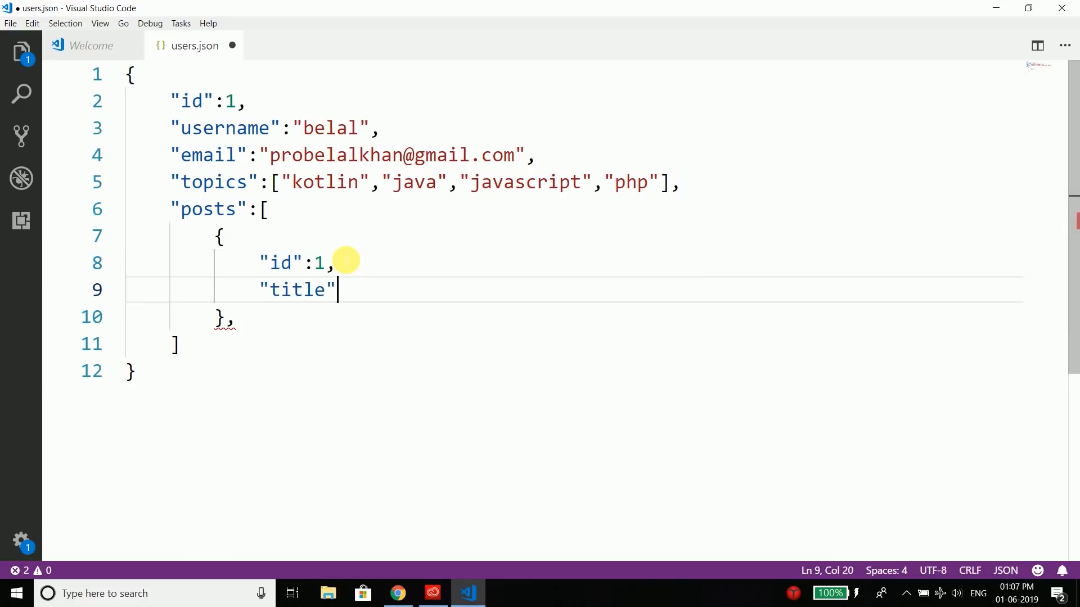
text(:"Lear")
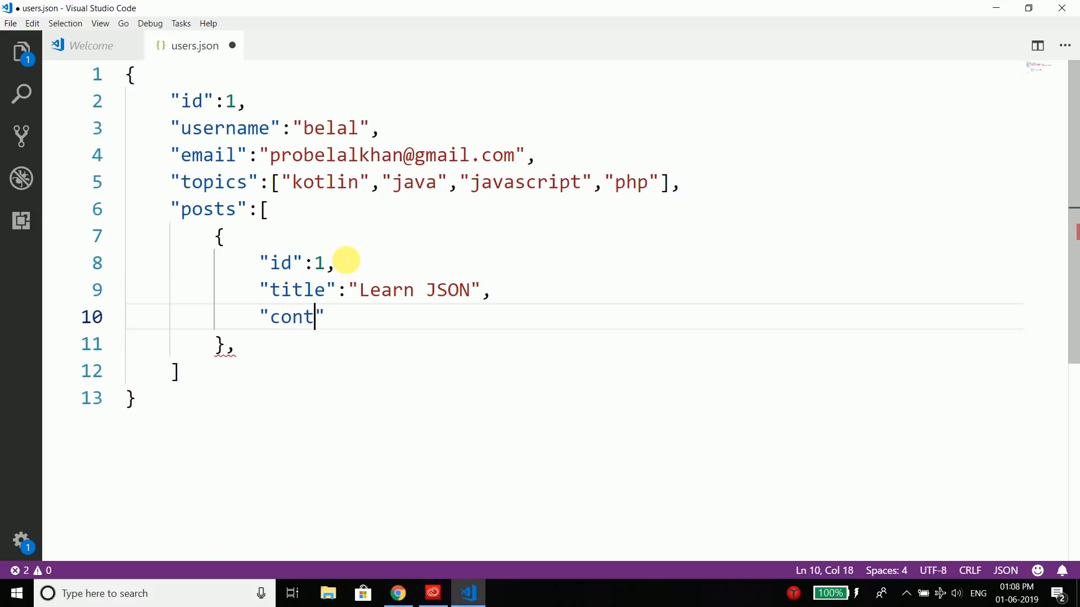
text(ent":)
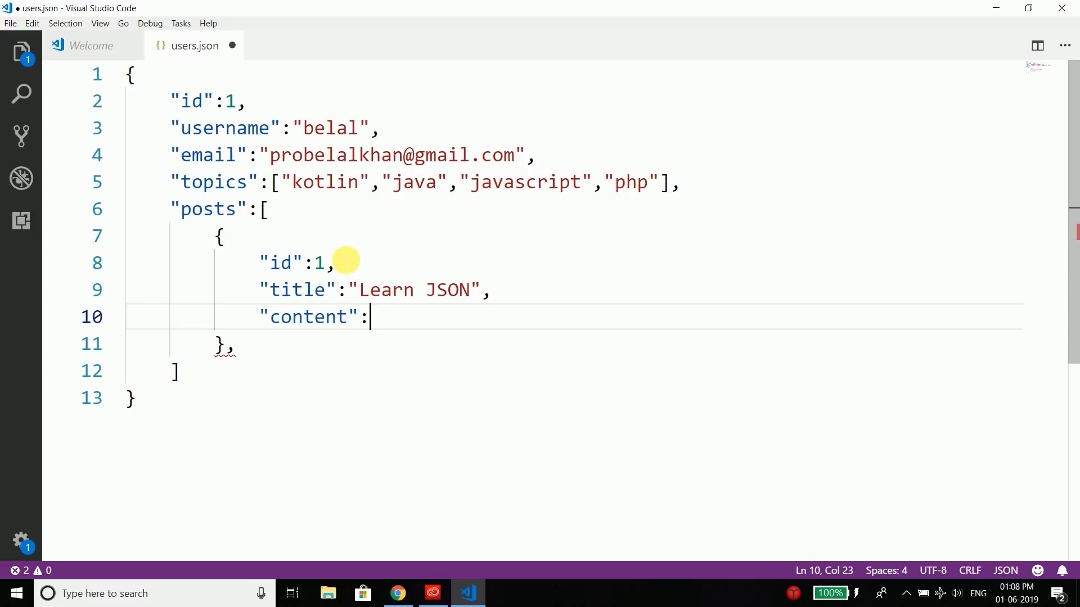
text("lorem ips")
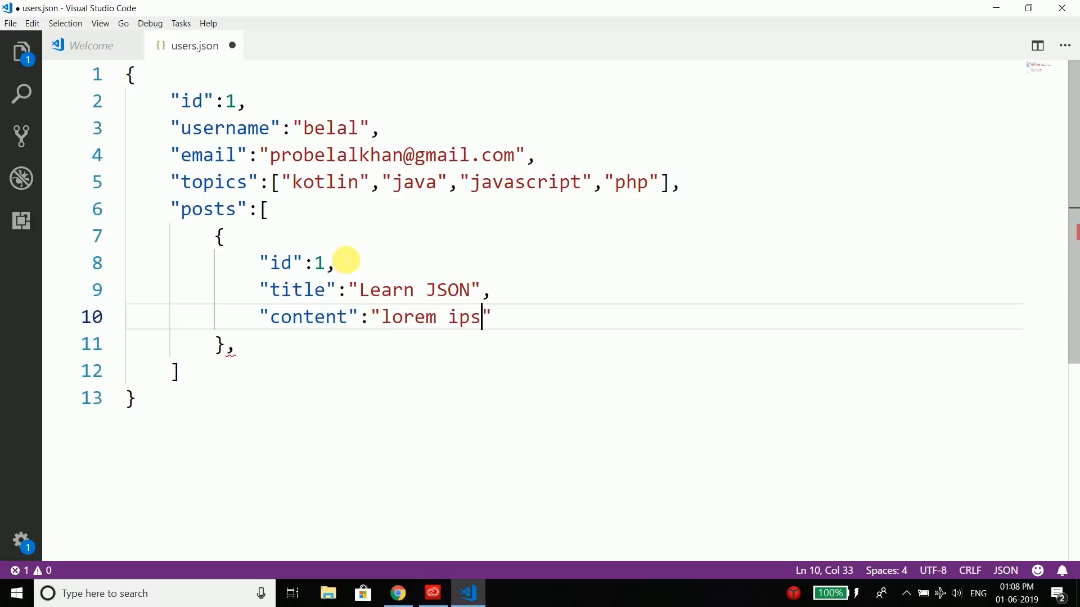
text(um)
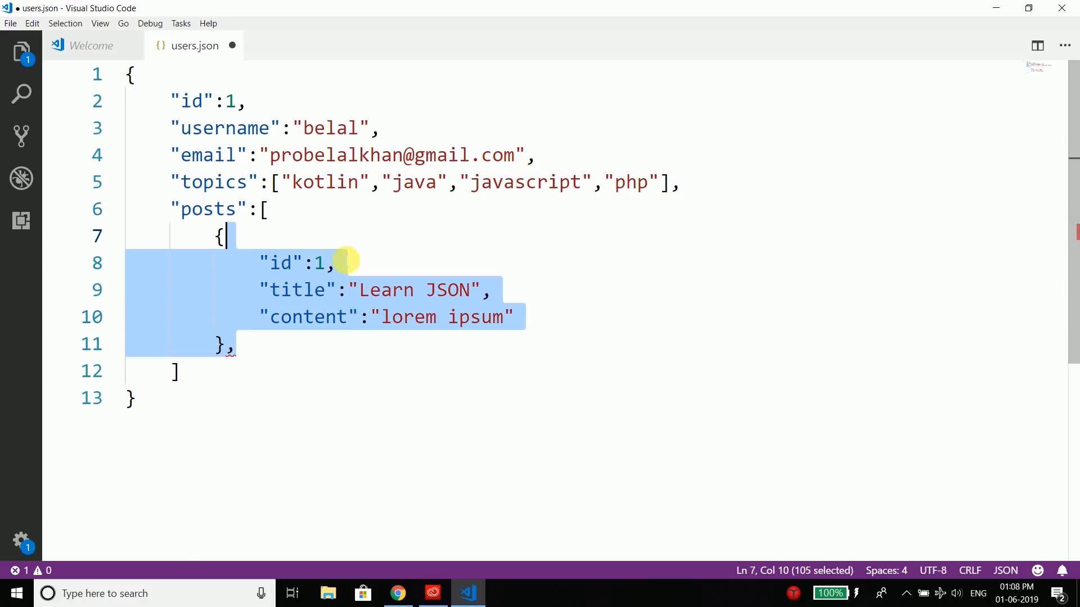
Paste a copy of the first post, changing id to 2 and title to "Learn Javascript".
key(ctrl+v)
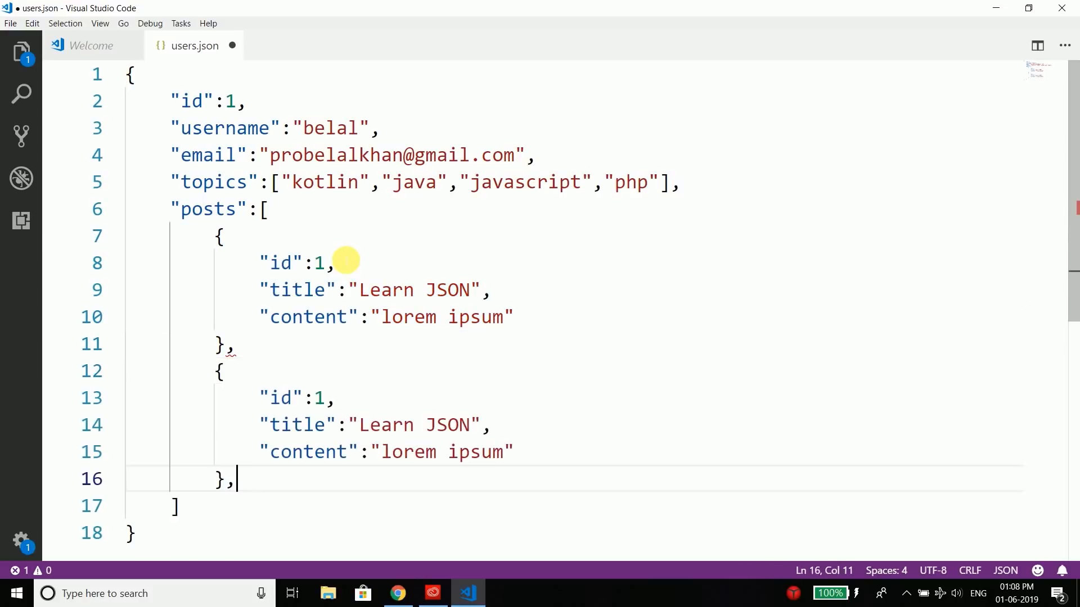
text(2)
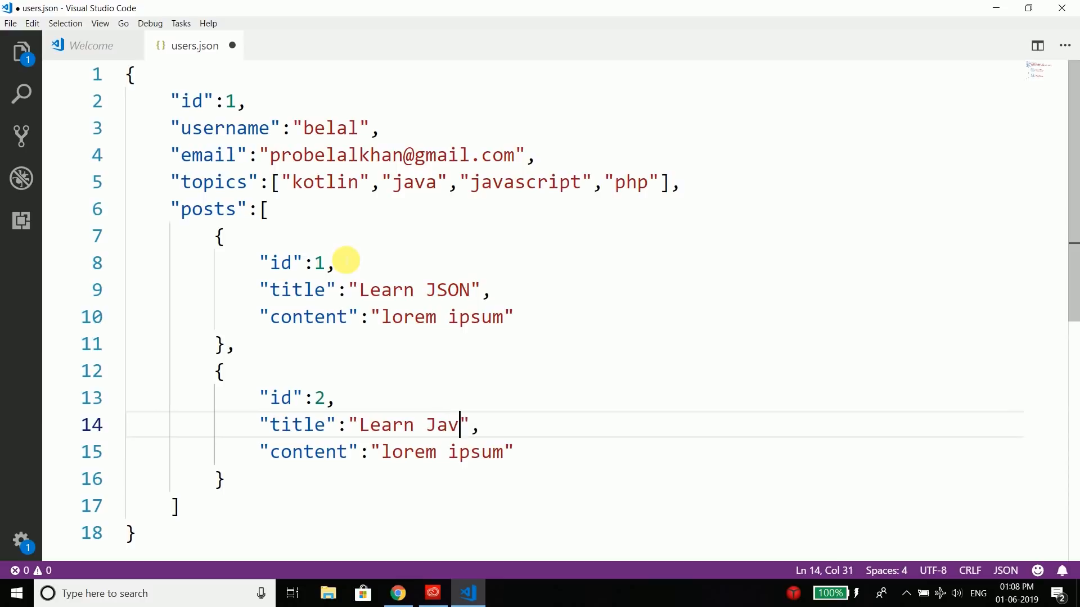
text(ascript)
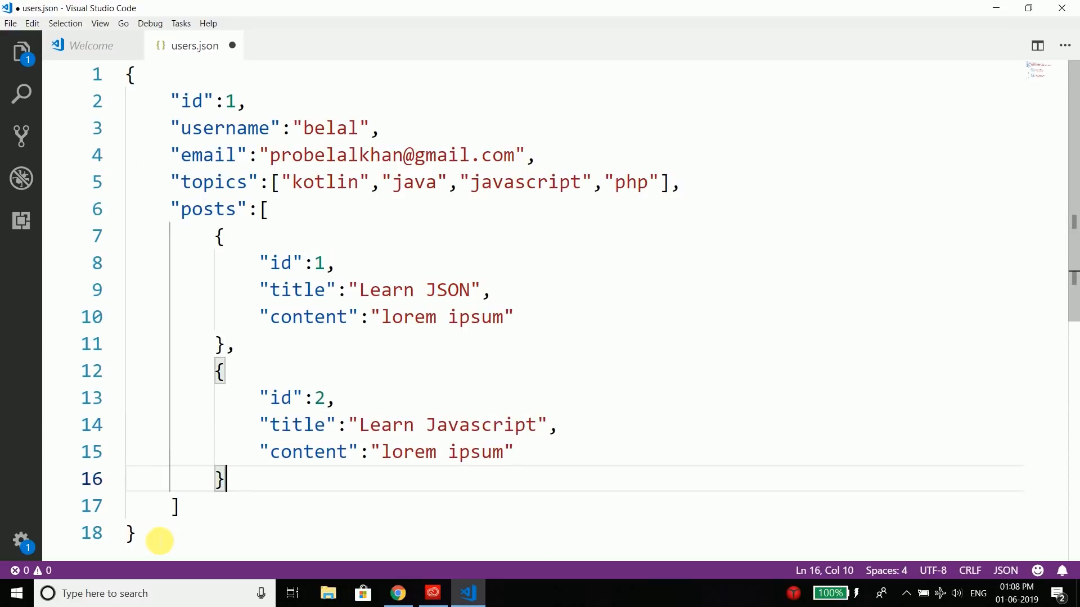
key(ctrl+a)
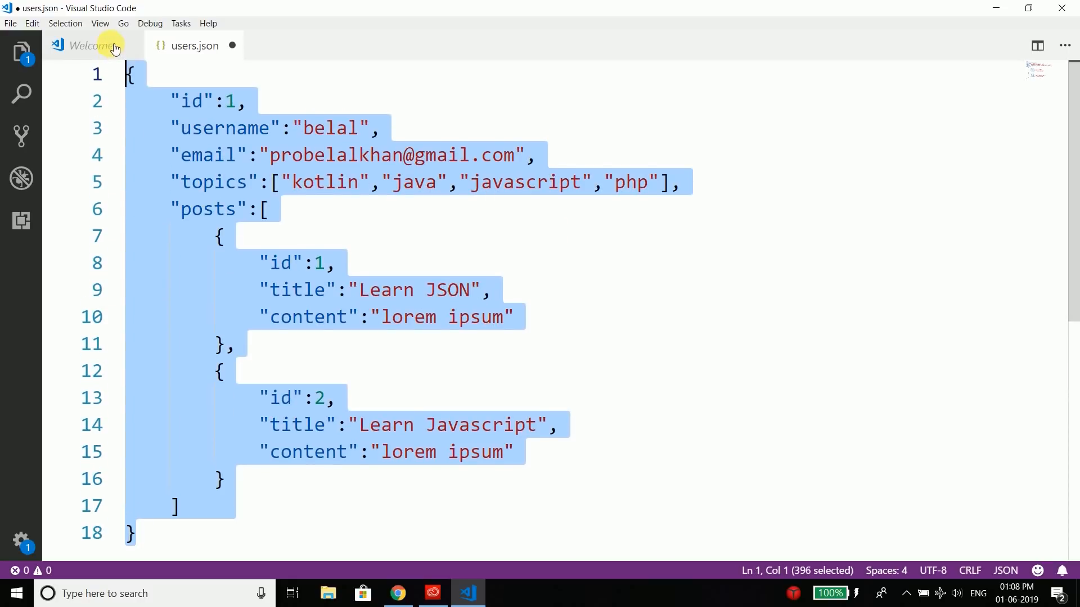
mouse_move(159, 104)
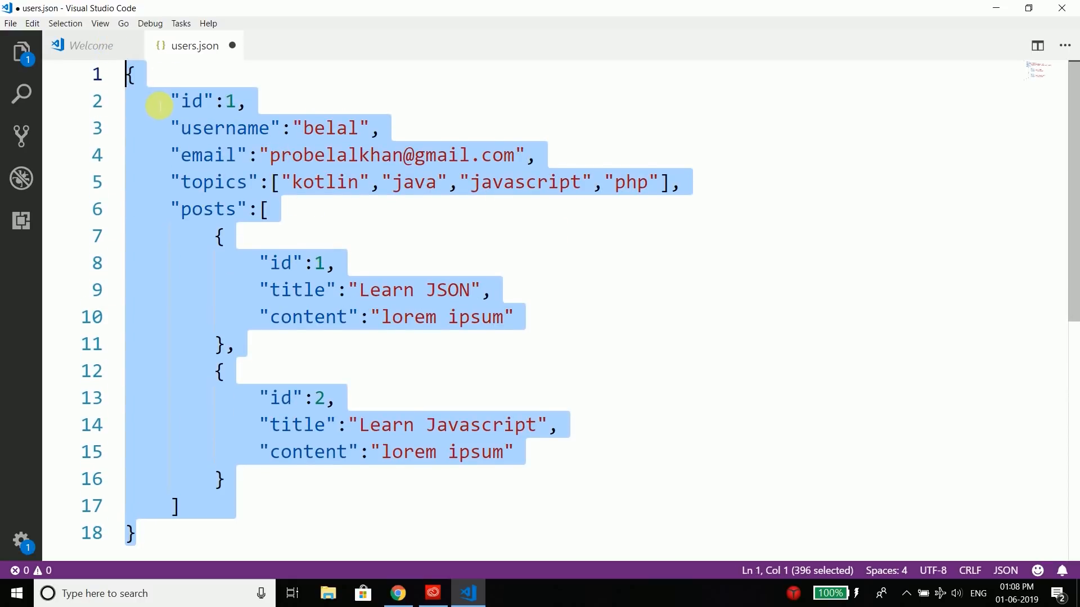
click(292, 214)
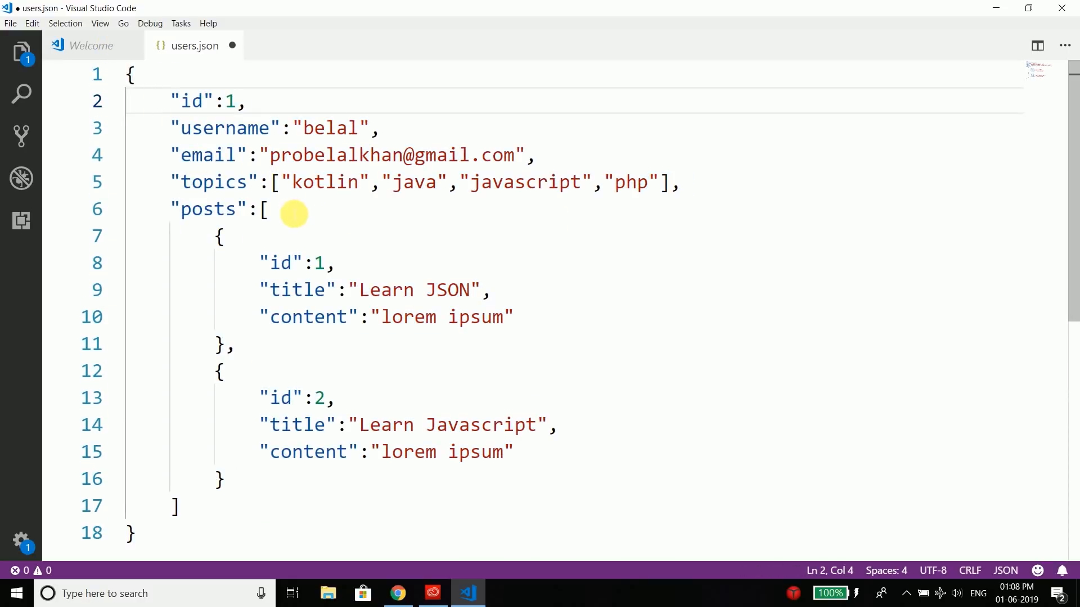